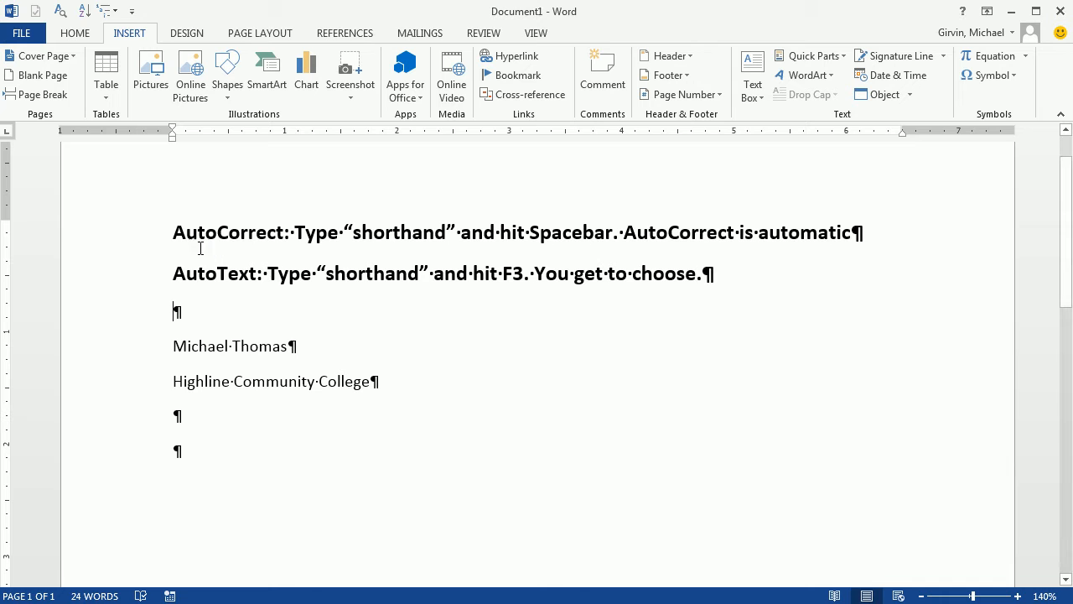
pyautogui.moveTo(256, 249)
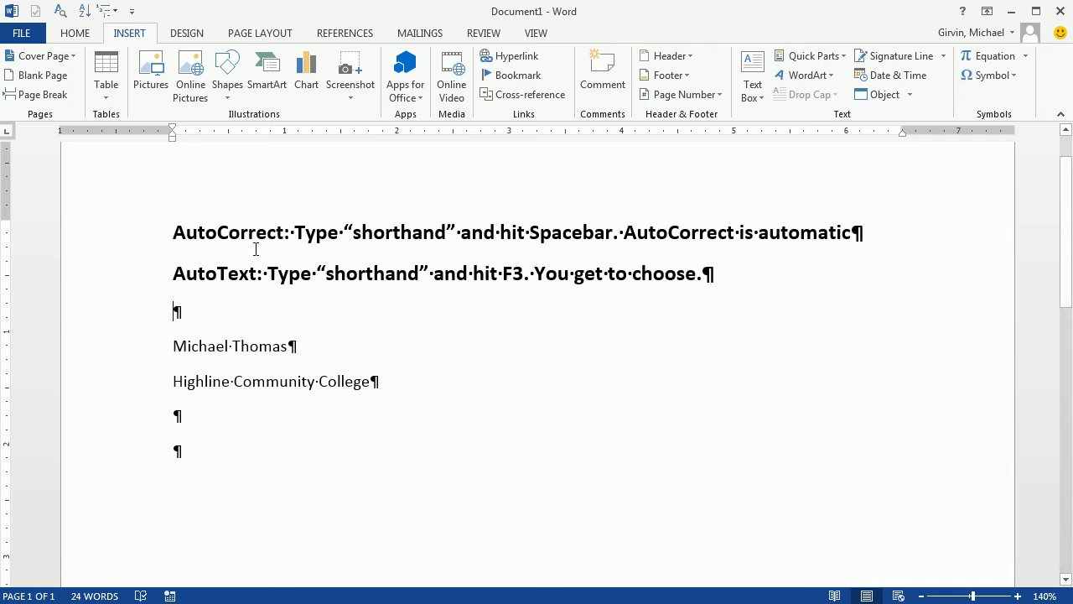
pyautogui.moveTo(262, 294)
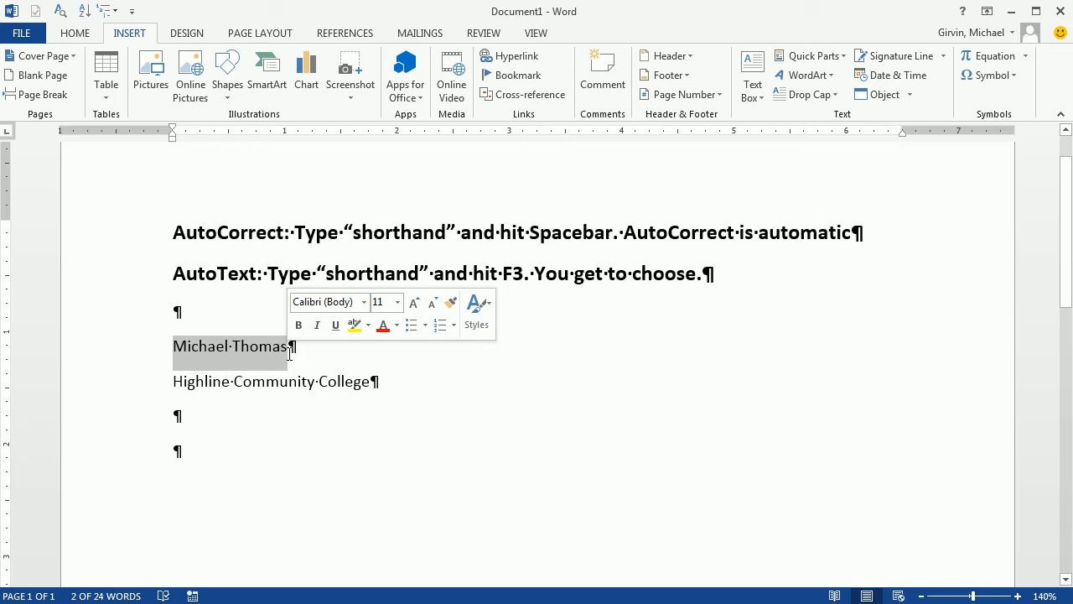
pyautogui.moveTo(289, 361)
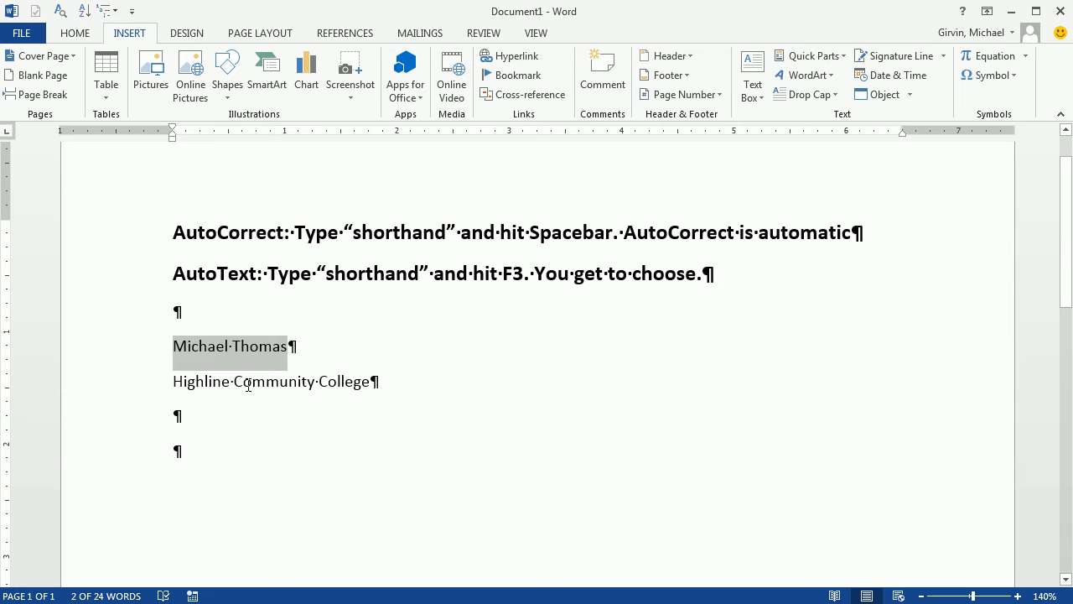
pyautogui.moveTo(340, 403)
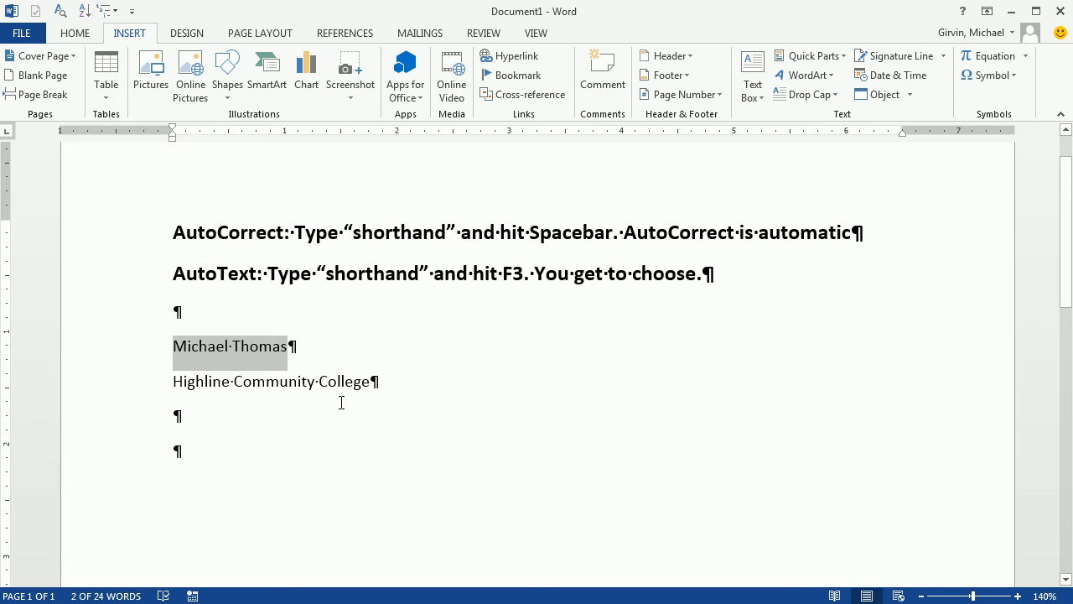
pyautogui.moveTo(352, 433)
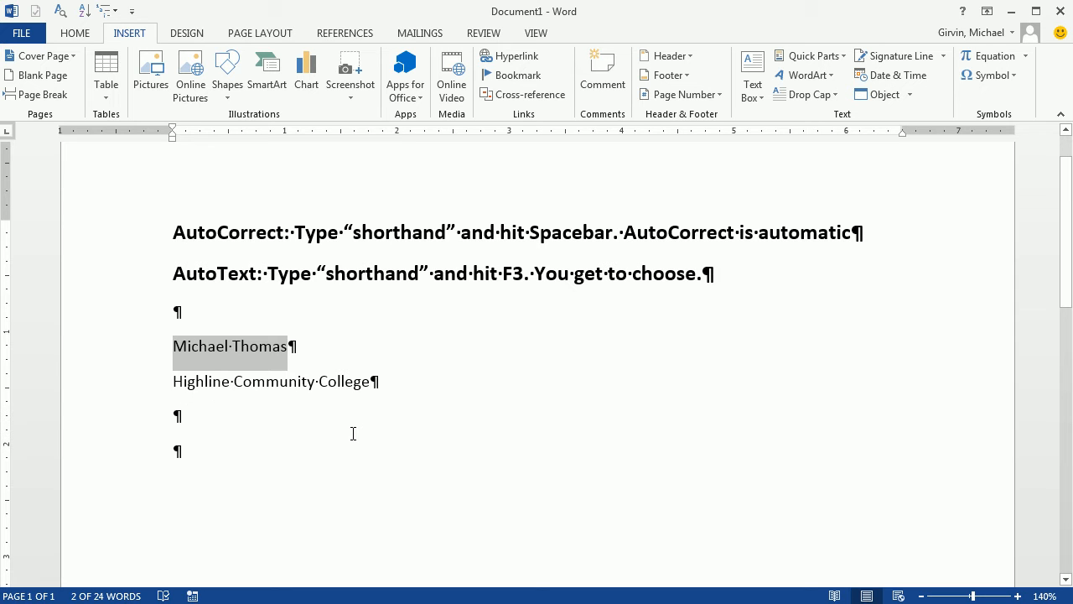
pyautogui.moveTo(217, 430)
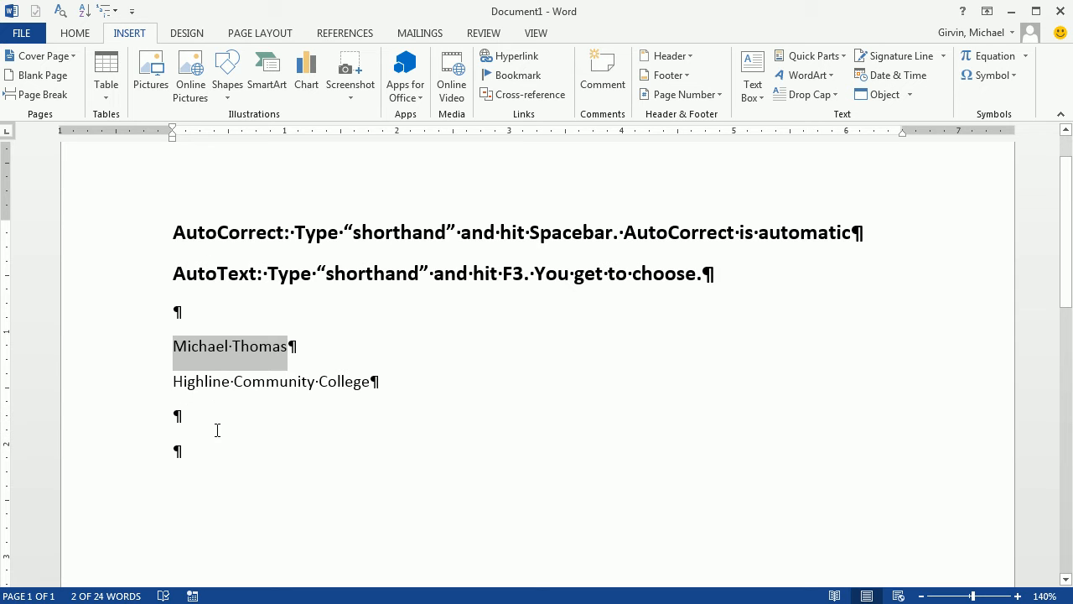
pyautogui.write('T')
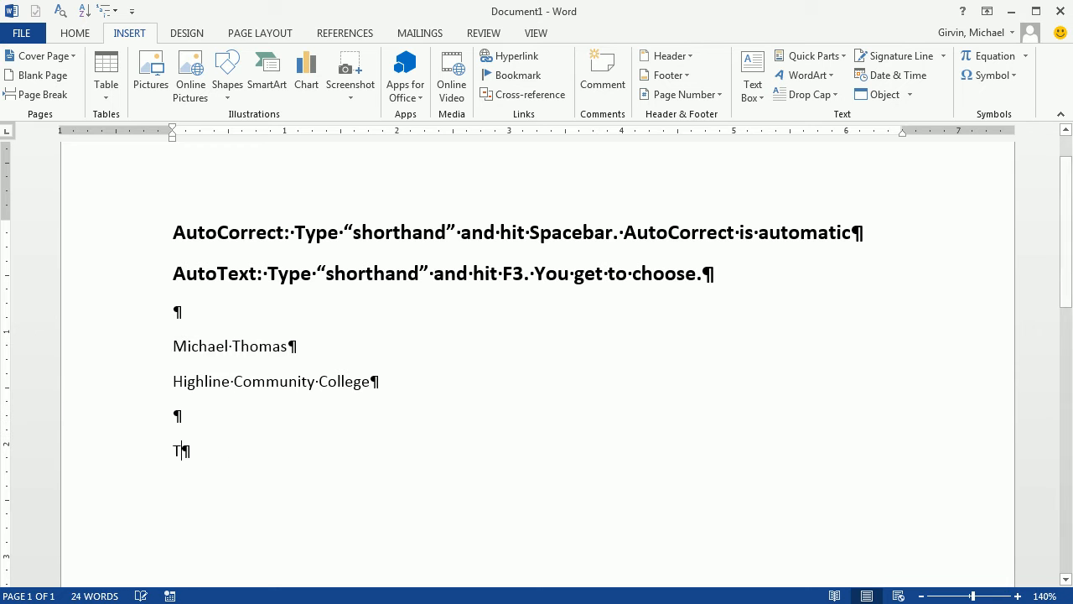
pyautogui.write('eh')
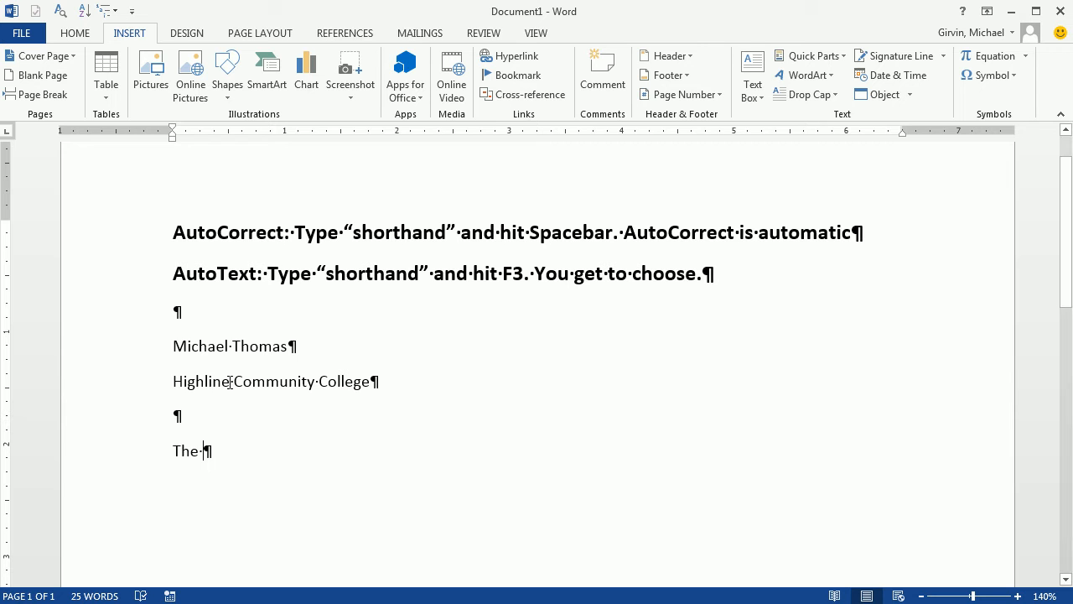
pyautogui.tripleClick(233, 346)
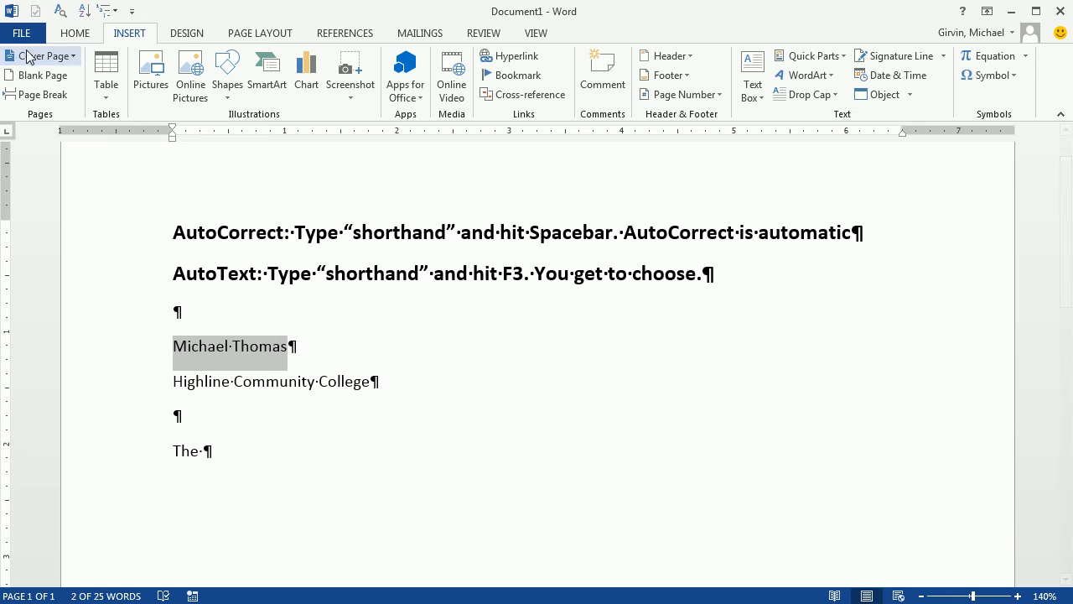
pyautogui.click(22, 32)
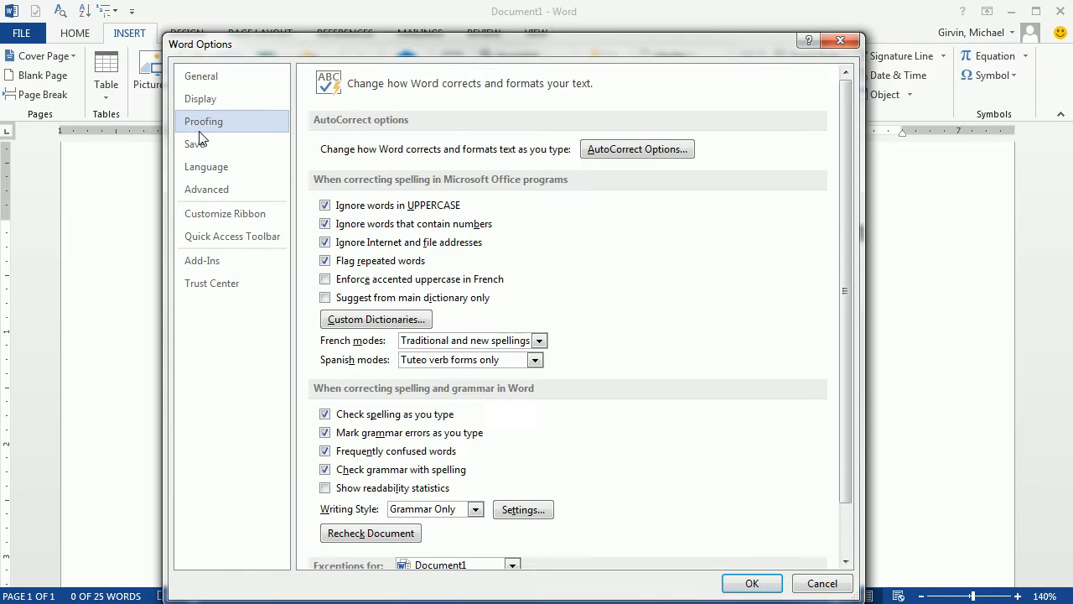
pyautogui.click(636, 149)
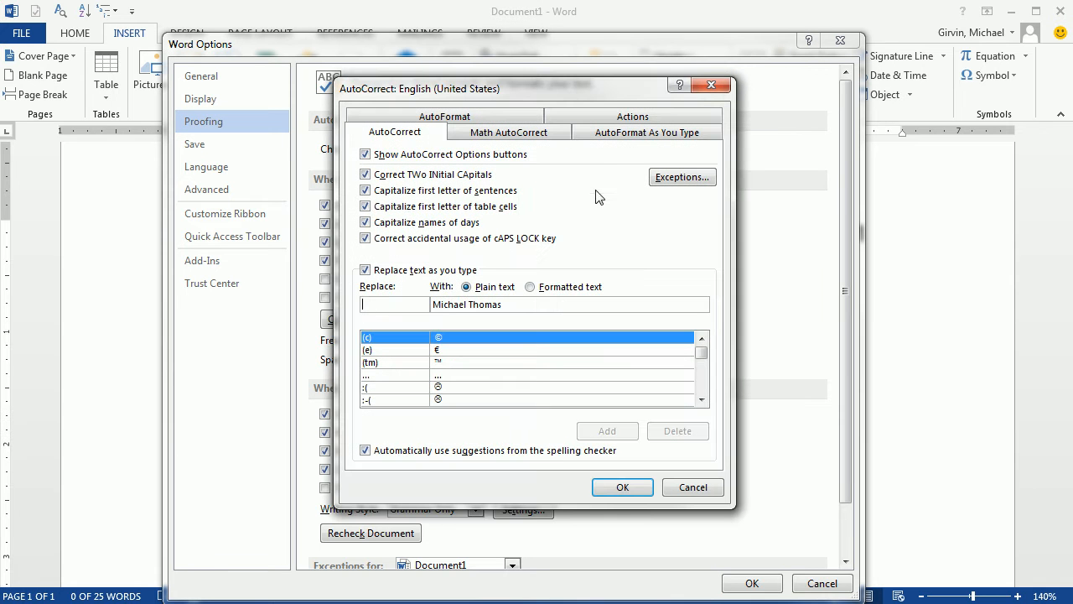
pyautogui.moveTo(410, 494)
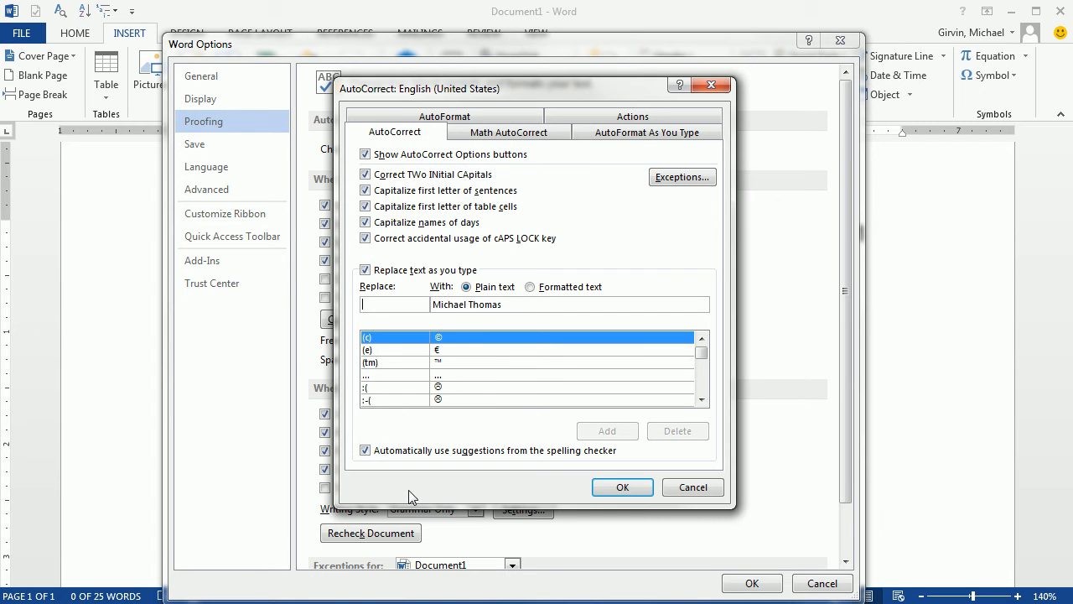
pyautogui.write('mt')
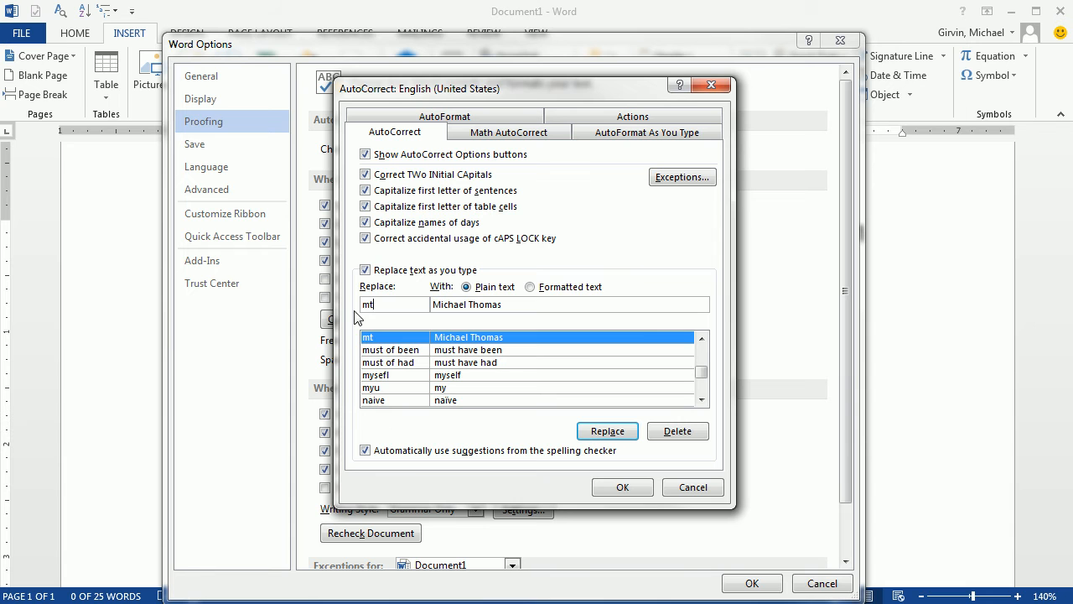
pyautogui.moveTo(492, 310)
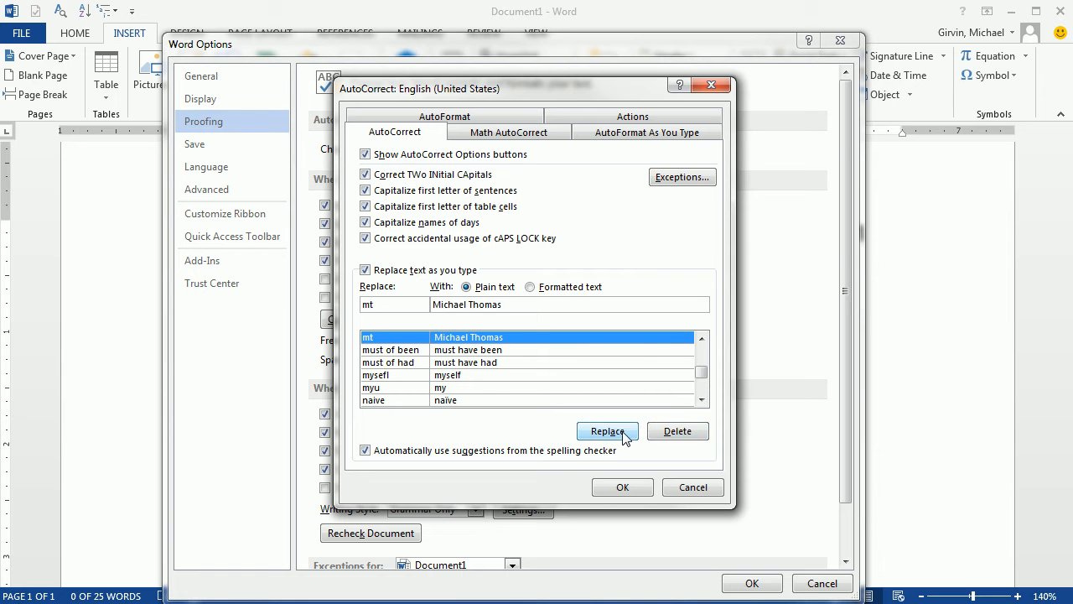
pyautogui.click(607, 430)
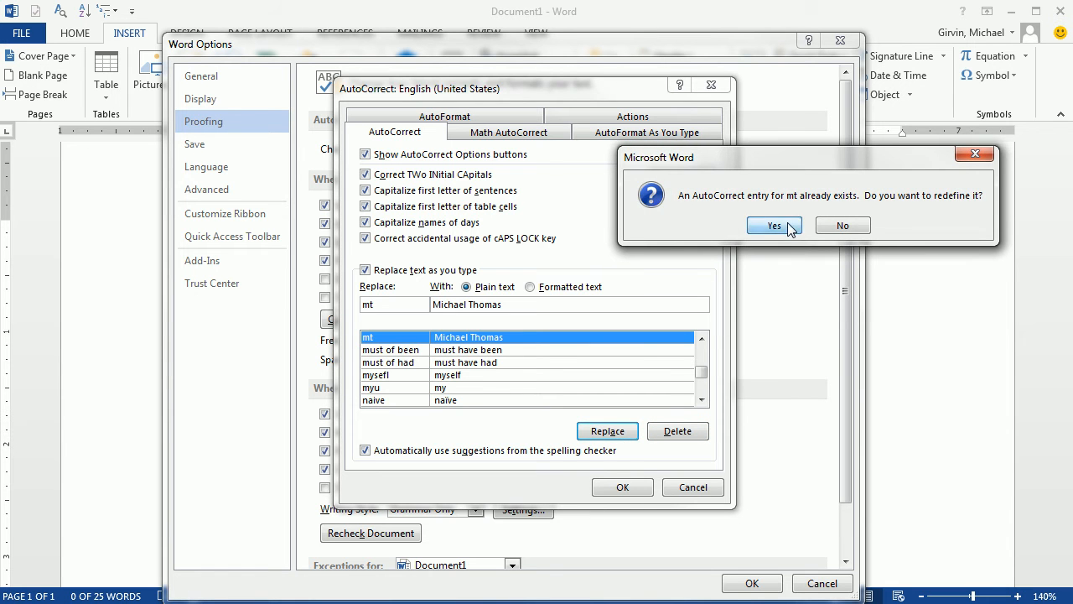
# Confirm redefining mt, add hcc for Highline Community College, and close AutoCorrect
pyautogui.click(773, 225)
pyautogui.write('hcc')
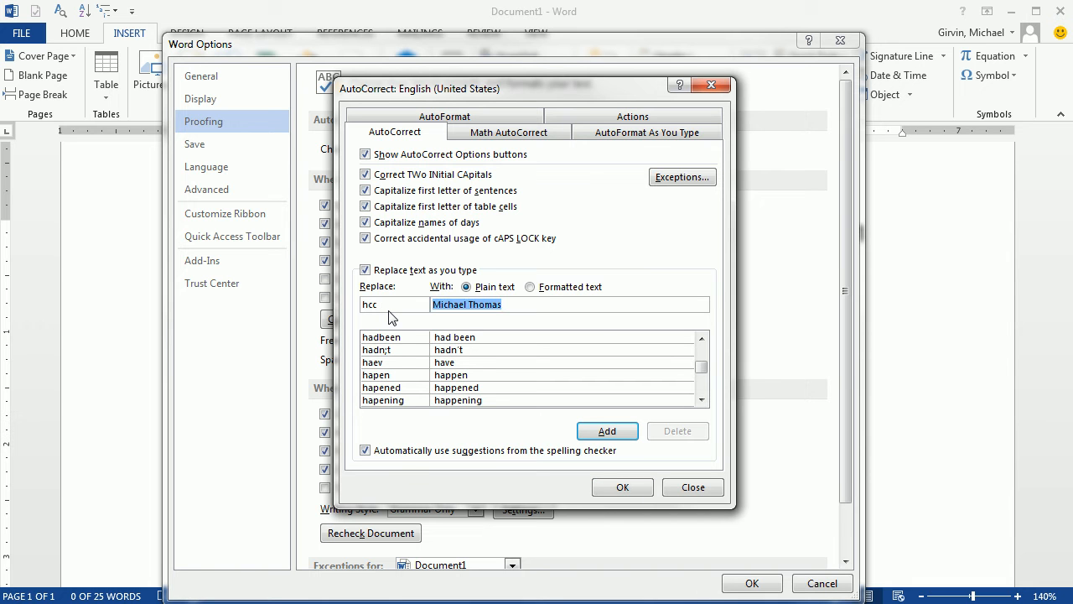
pyautogui.write('Highline Community College')
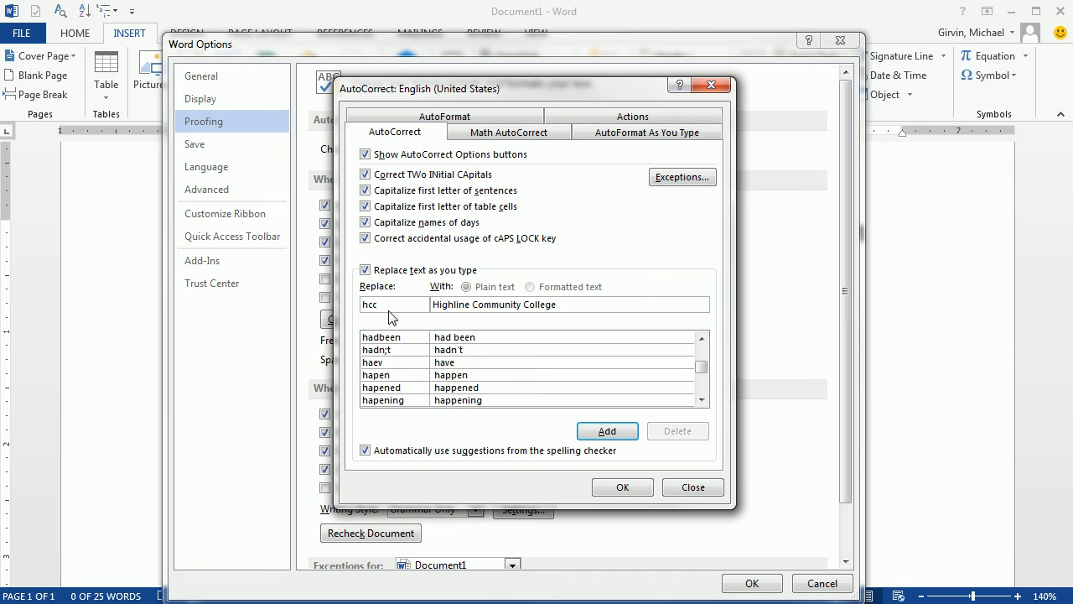
pyautogui.moveTo(541, 331)
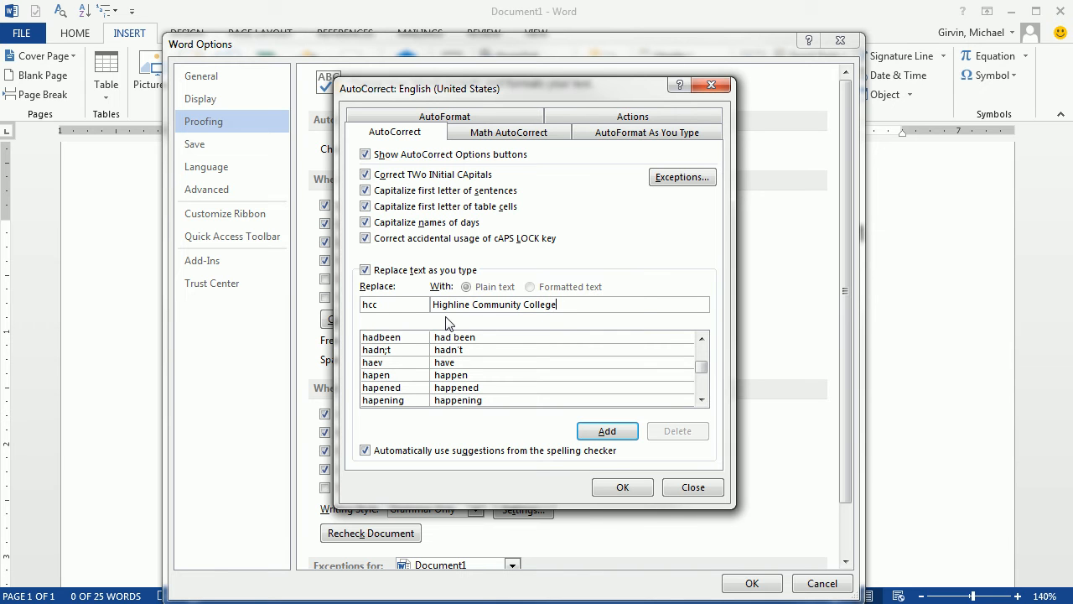
pyautogui.moveTo(604, 383)
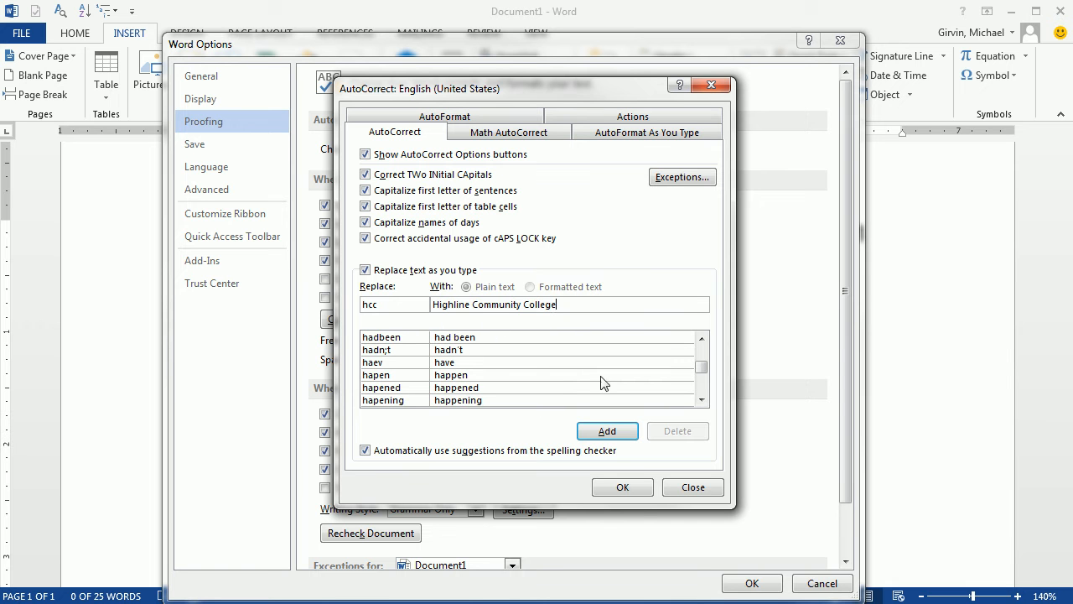
pyautogui.click(607, 430)
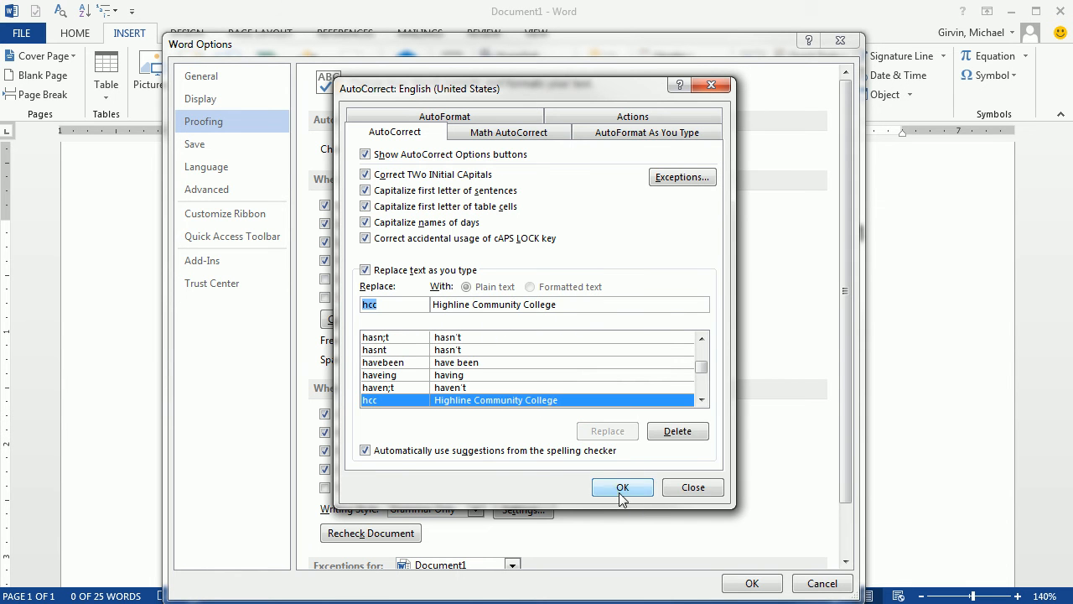
pyautogui.click(622, 487)
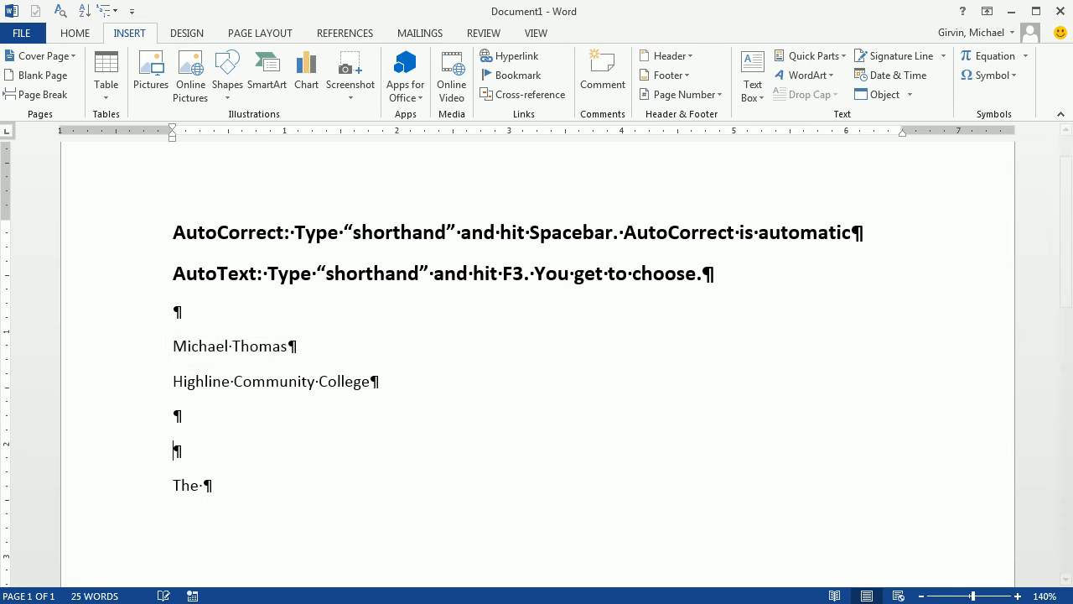
# Expand the name shorthand with F3 and move to the empty line below the college name
pyautogui.write('m')
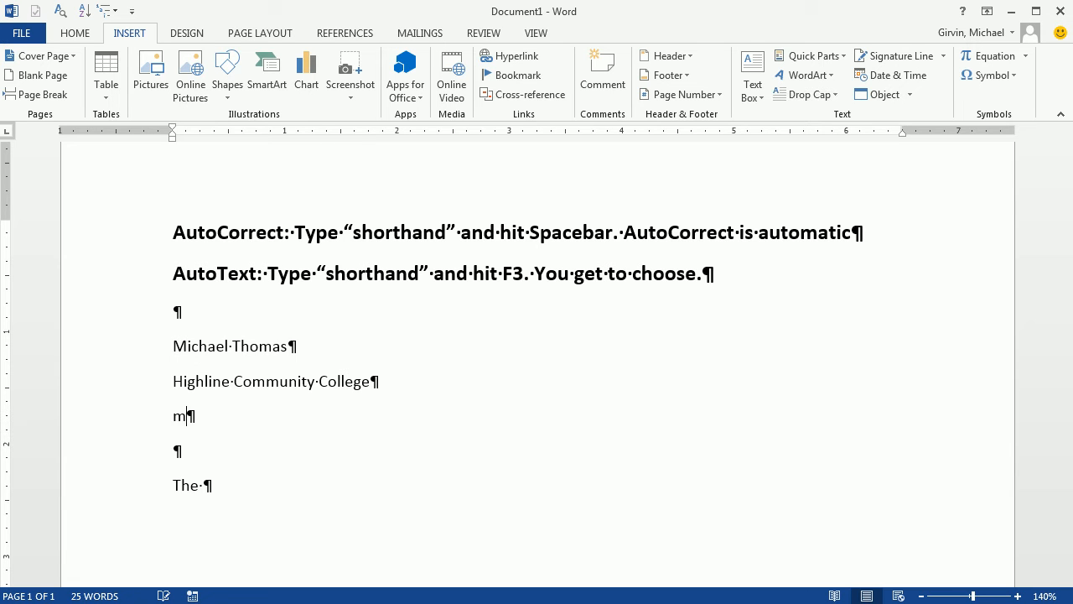
pyautogui.press('f3')
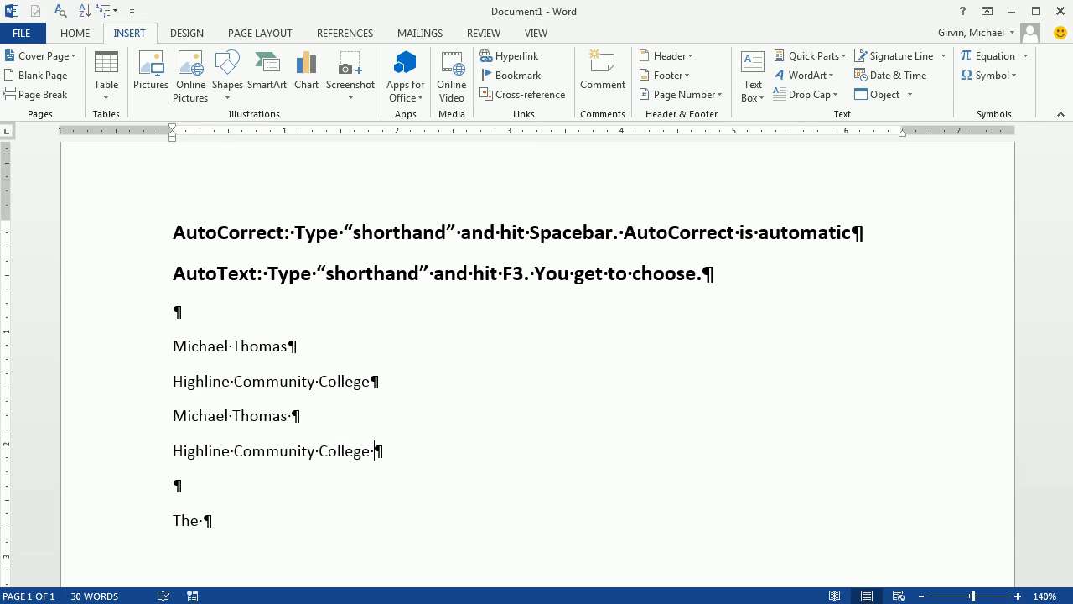
pyautogui.press('enter')
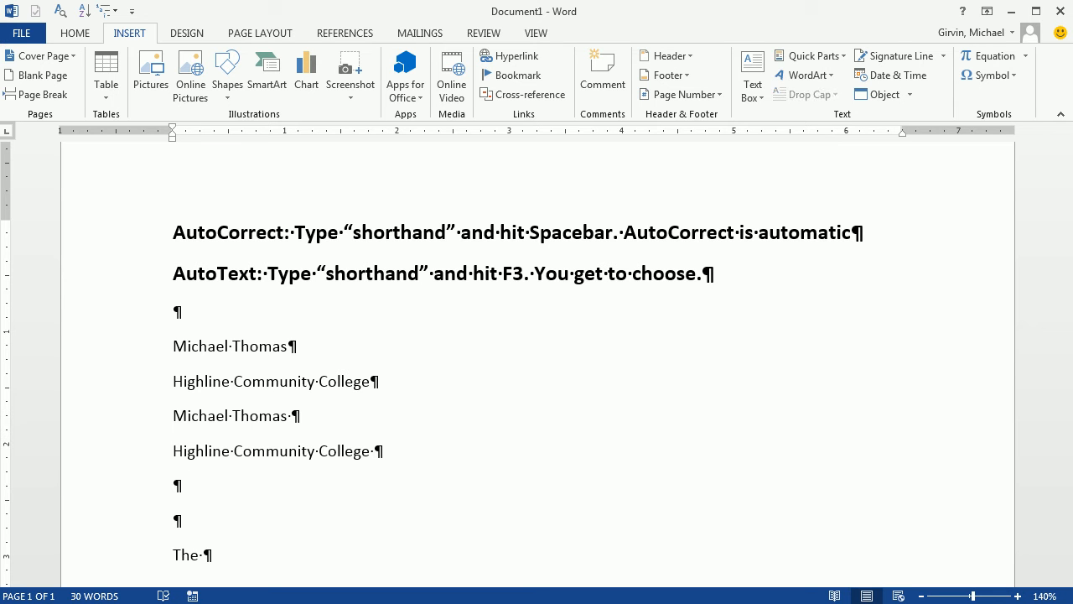
pyautogui.click(173, 484)
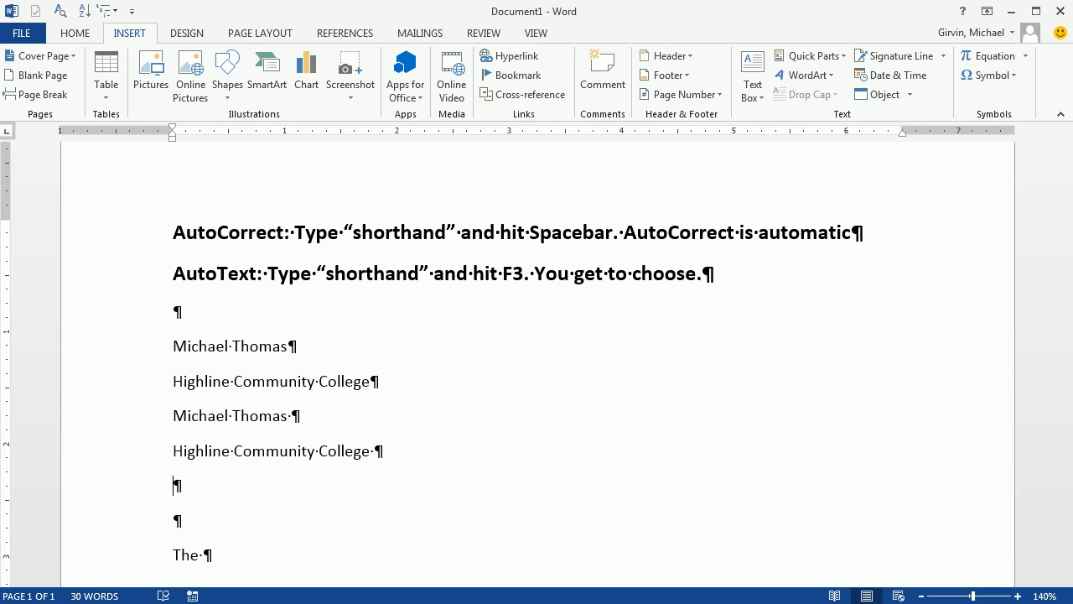
# Type 'I went to Mt Vernon', with Mt expanding to Michael Thomas, then add a new line
pyautogui.write('I went to')
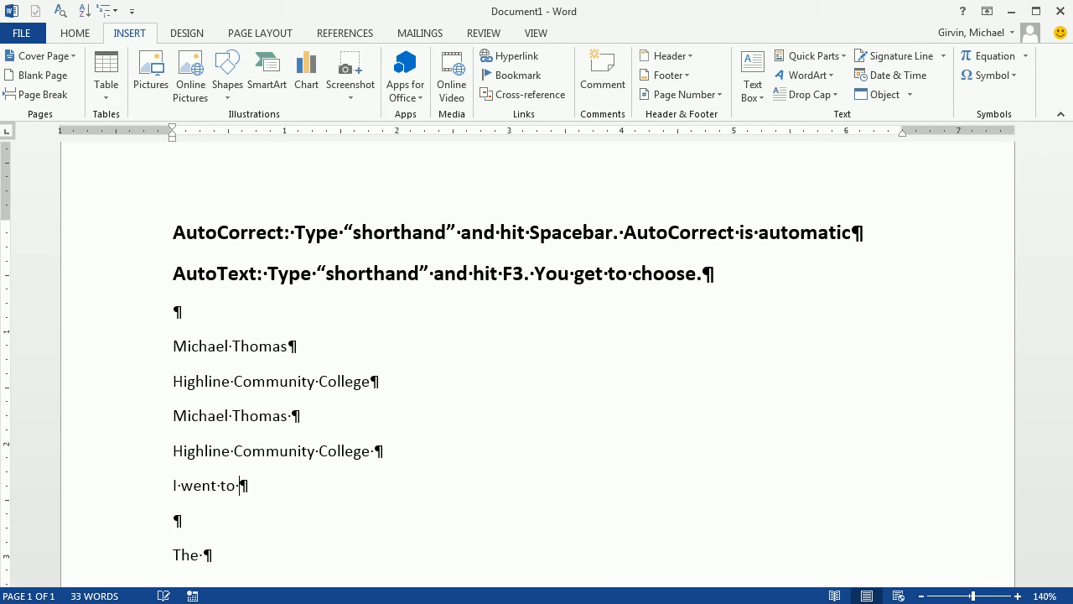
pyautogui.write('Mt')
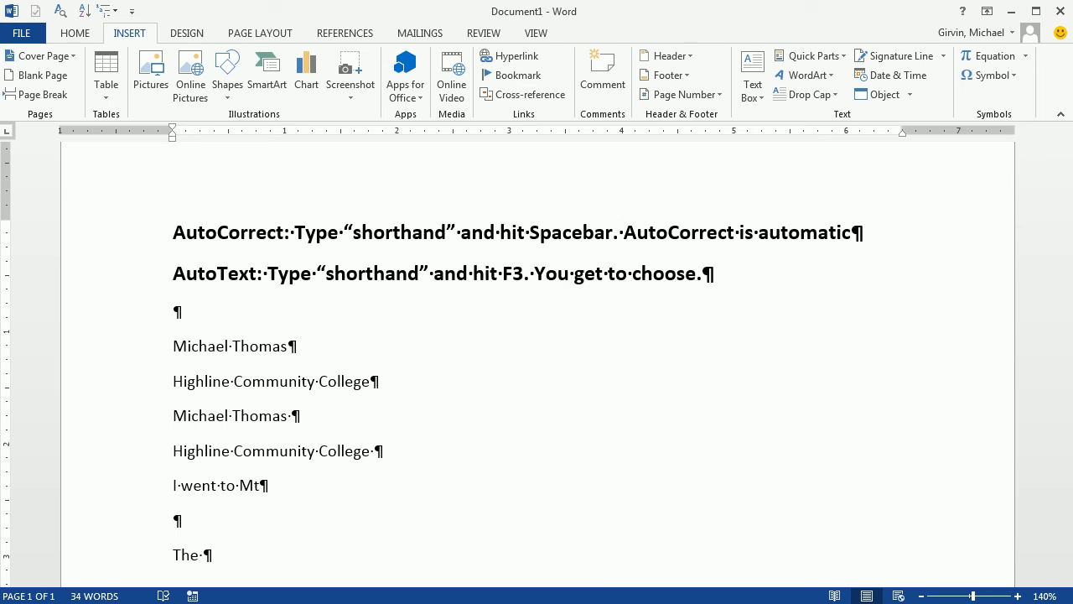
pyautogui.write('Michael Thomas Ve')
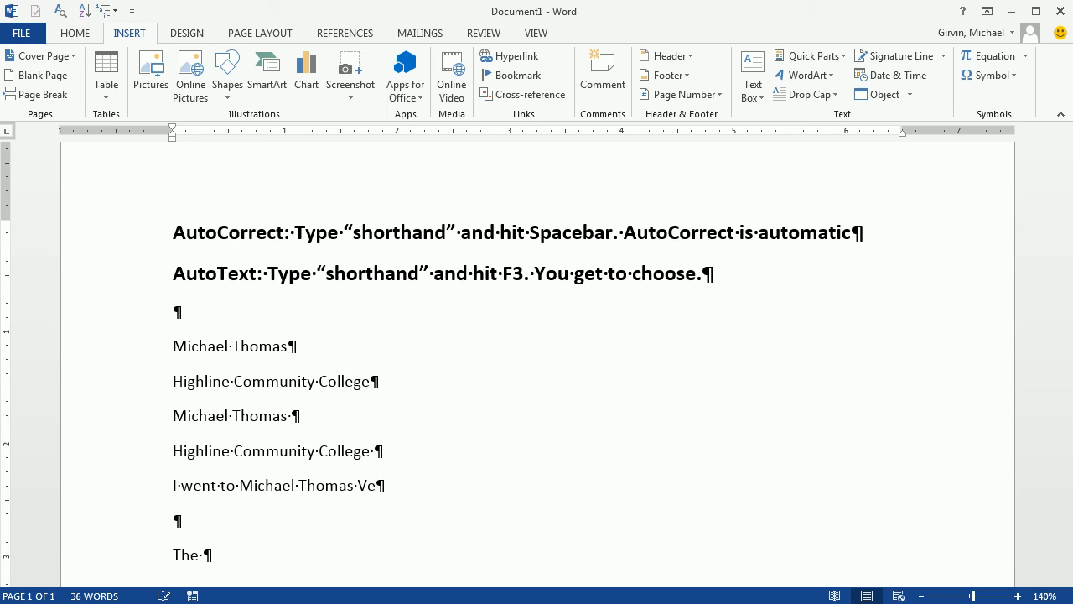
pyautogui.write('rnon')
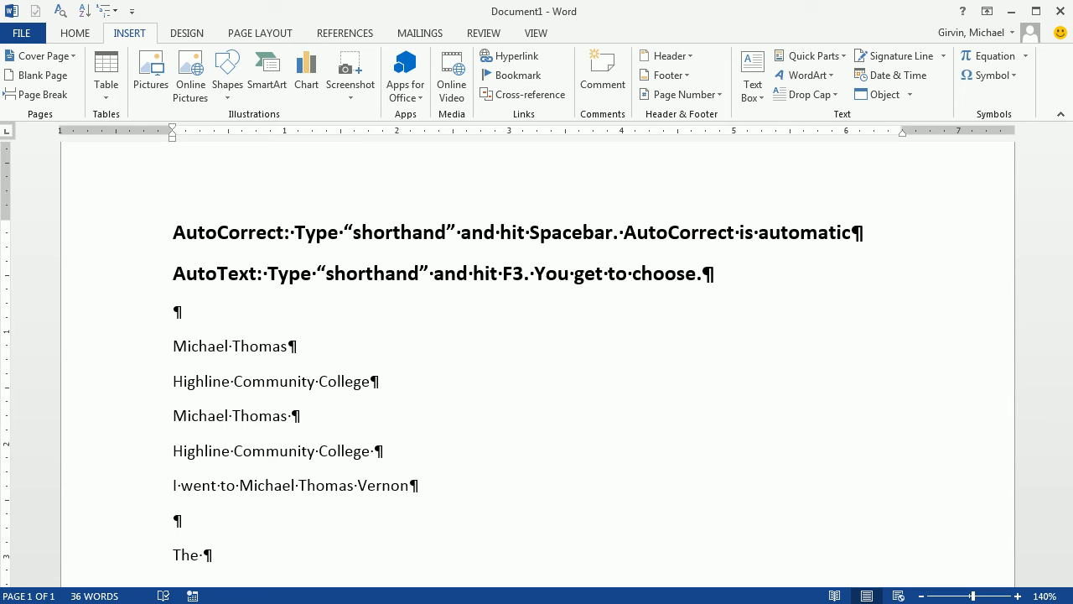
pyautogui.press('enter')
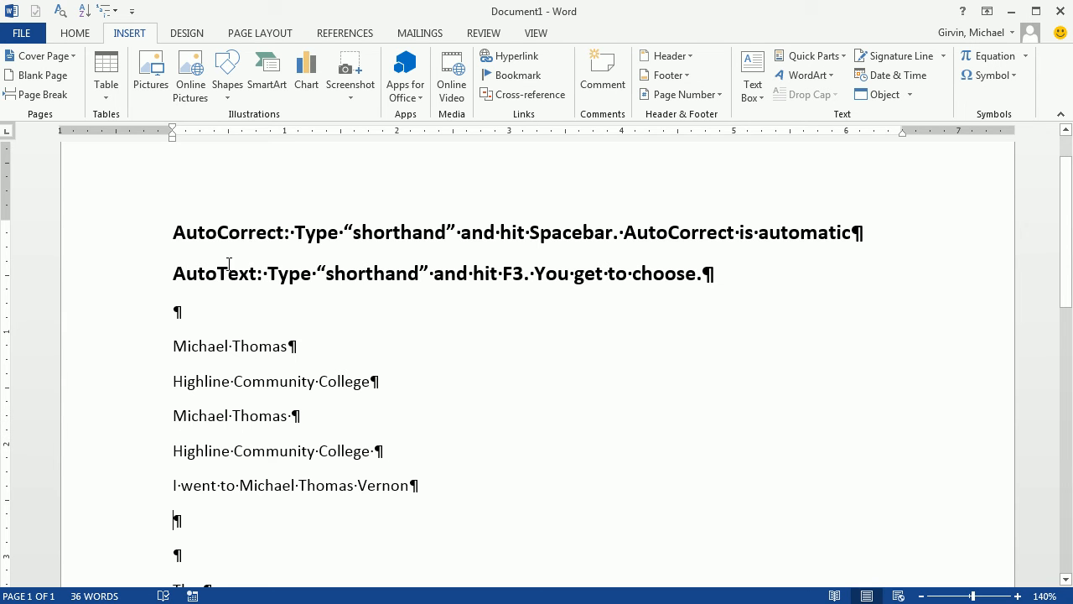
pyautogui.moveTo(480, 290)
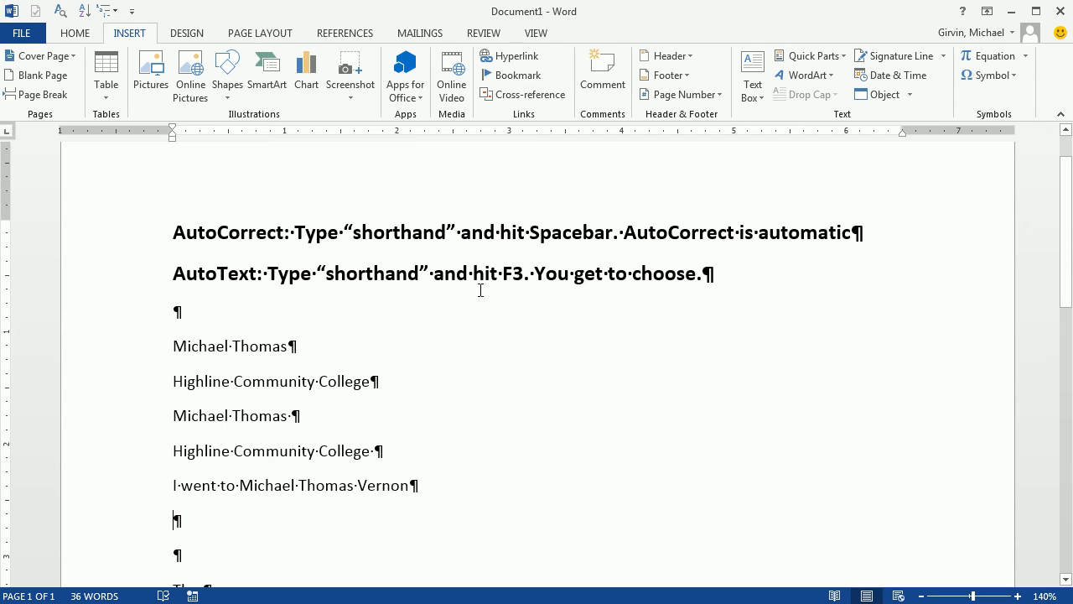
pyautogui.moveTo(515, 302)
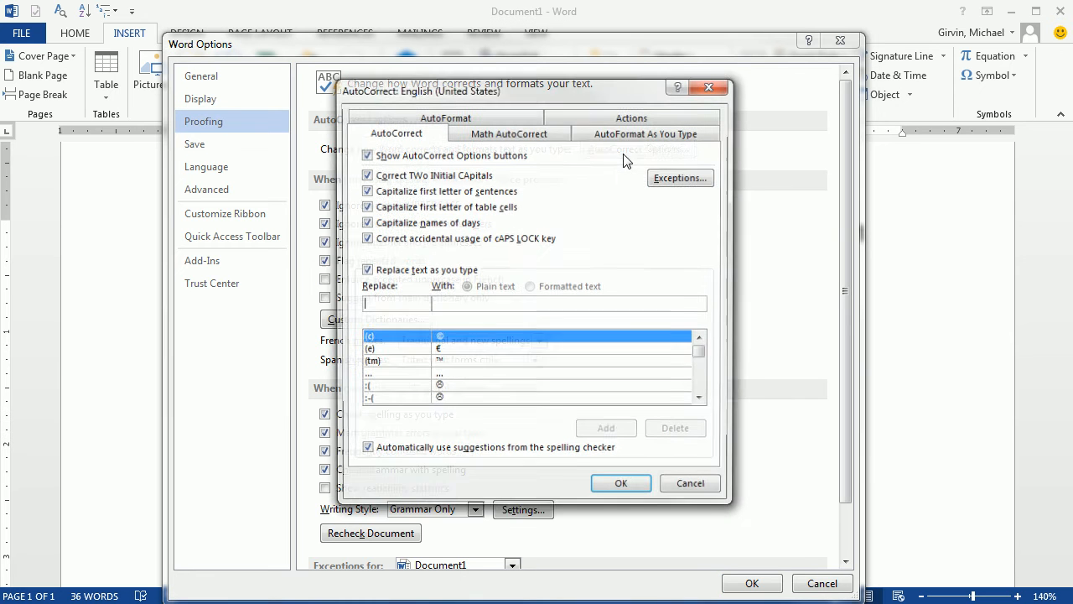
pyautogui.write('m')
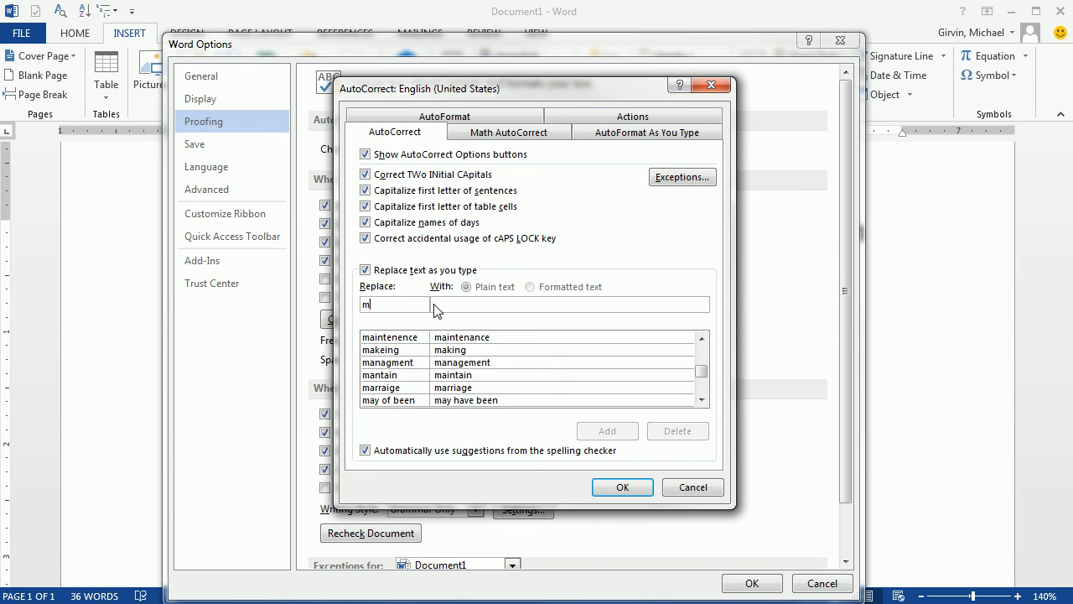
pyautogui.write('t')
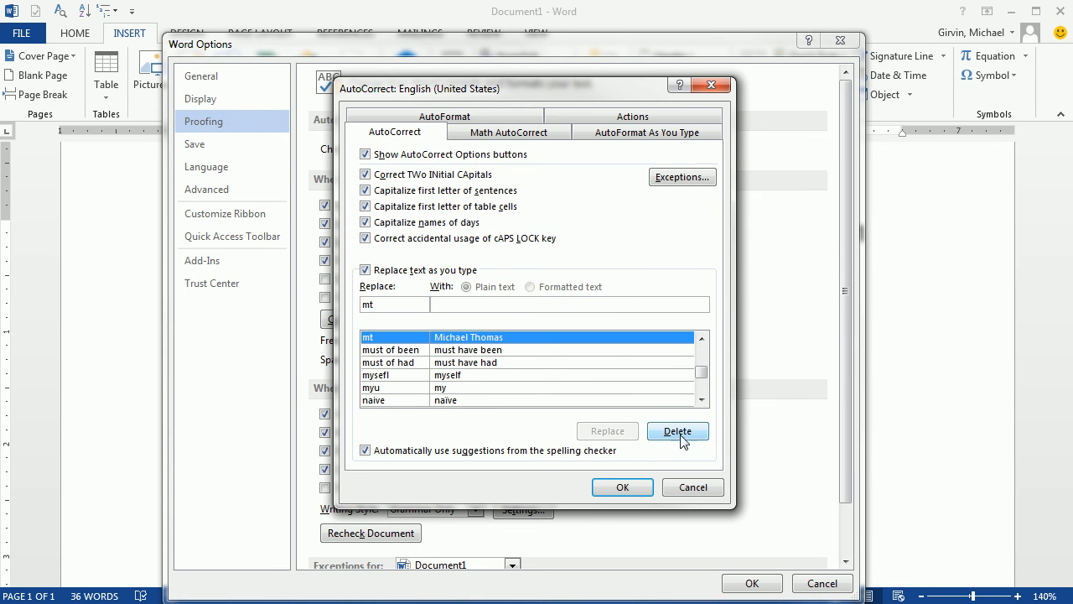
pyautogui.click(677, 430)
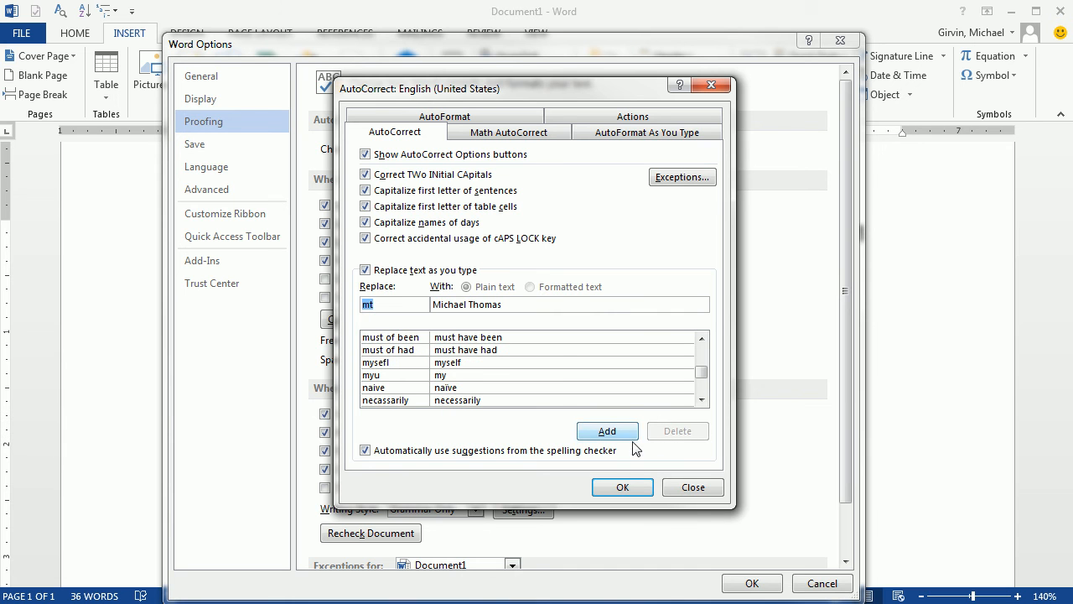
pyautogui.click(622, 487)
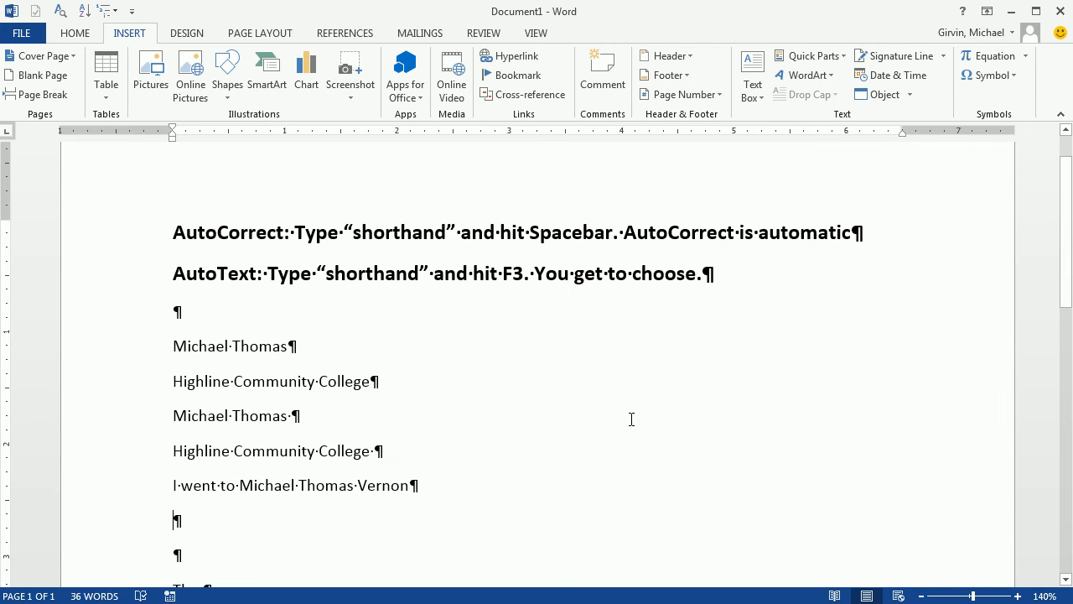
# Select the second Michael Thomas line and save it to the AutoText gallery named mt
pyautogui.tripleClick(235, 415)
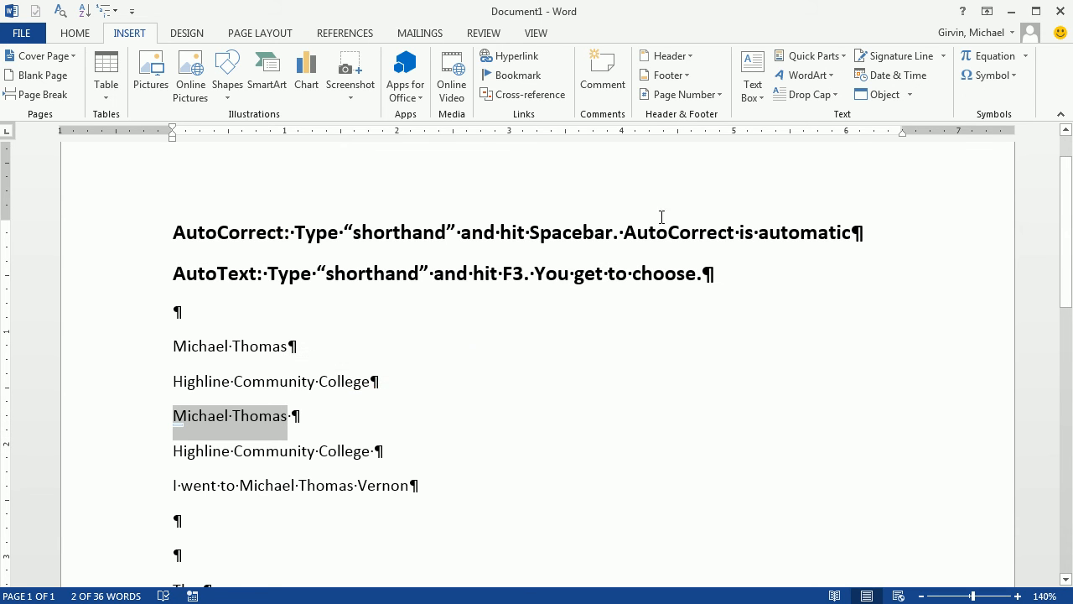
pyautogui.moveTo(805, 94)
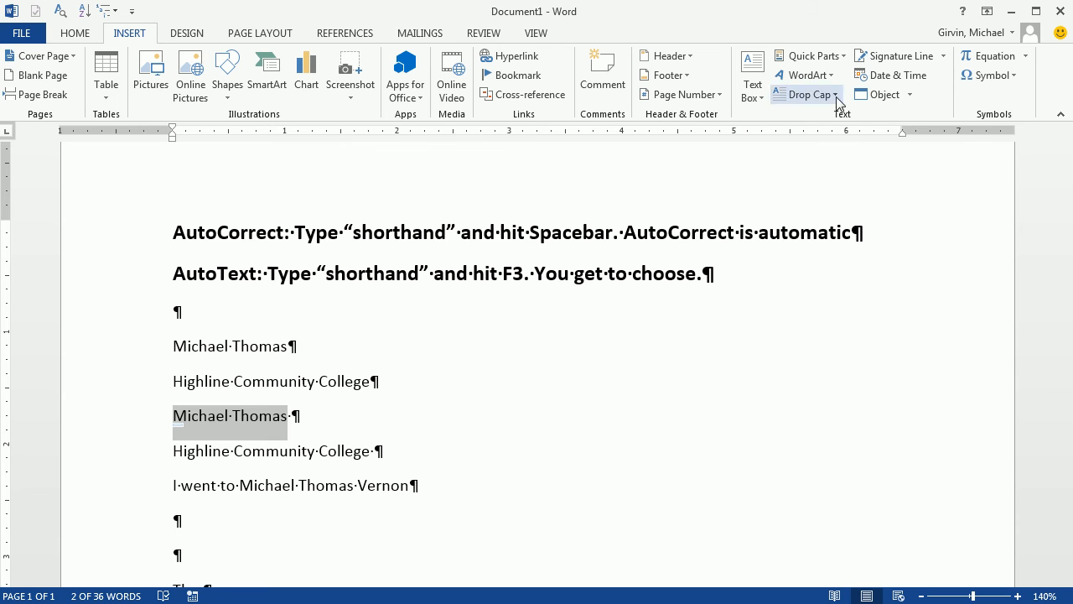
pyautogui.click(806, 55)
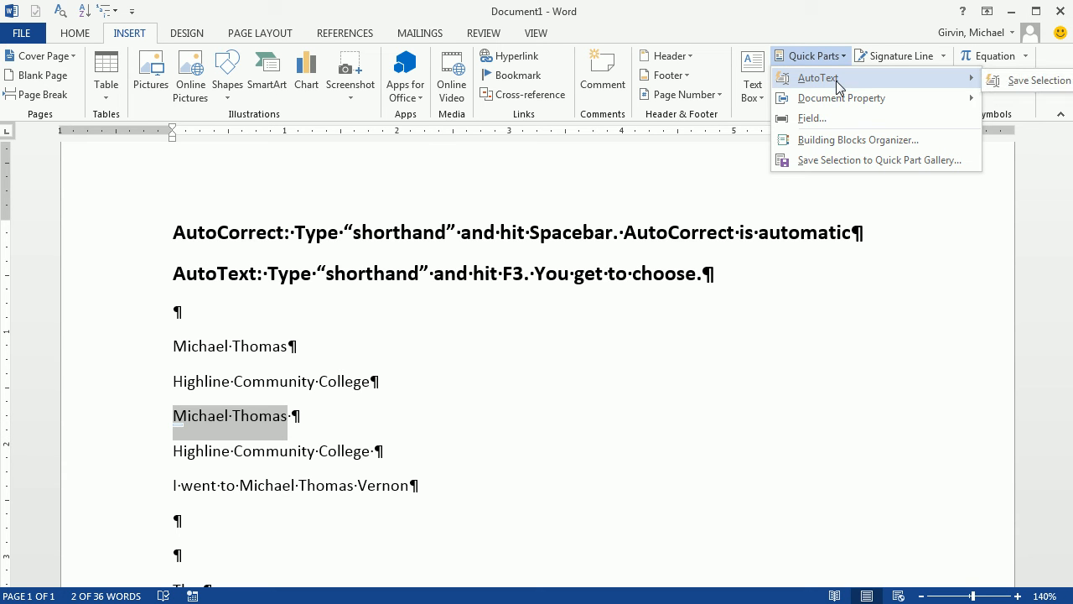
pyautogui.moveTo(982, 87)
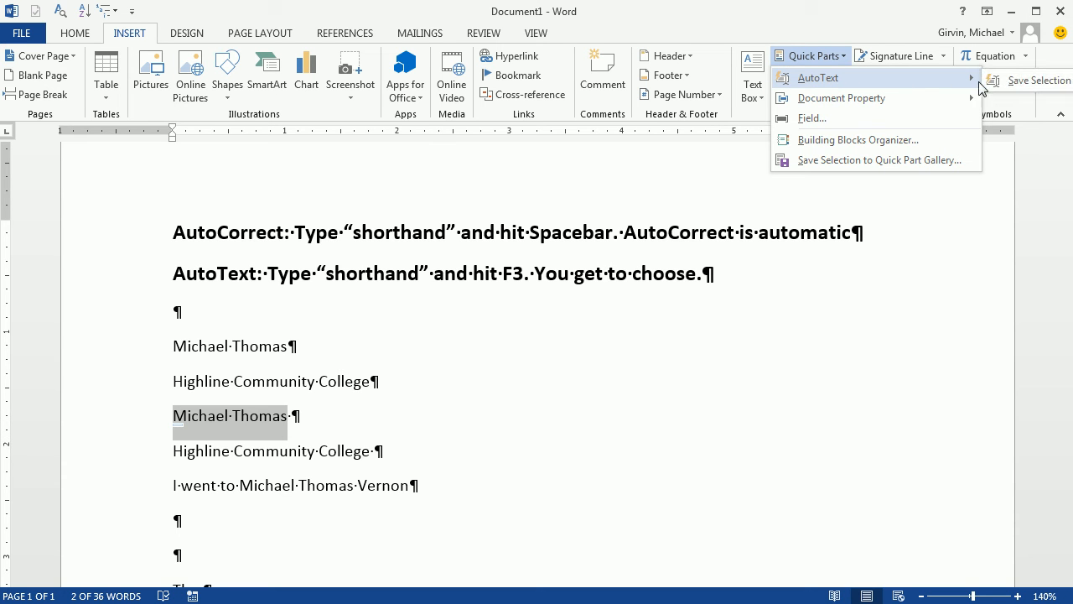
pyautogui.moveTo(1014, 90)
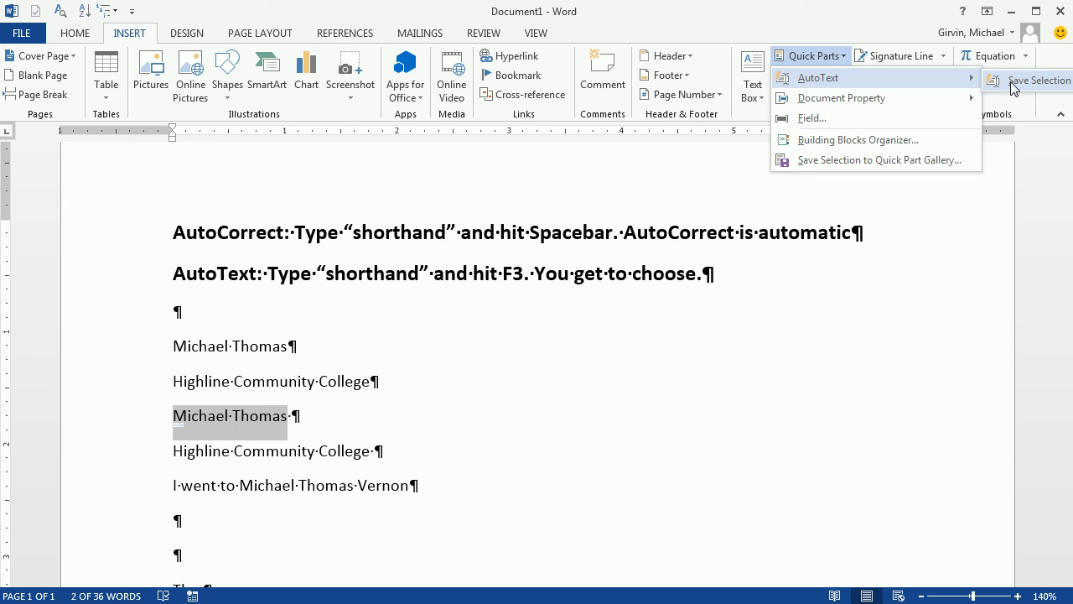
pyautogui.click(808, 56)
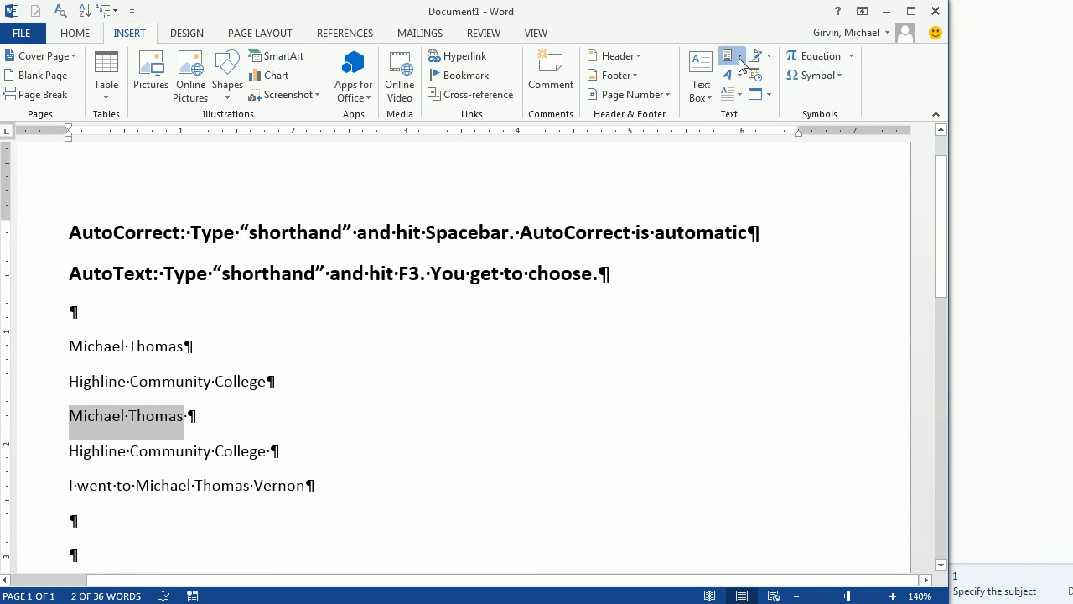
pyautogui.click(732, 55)
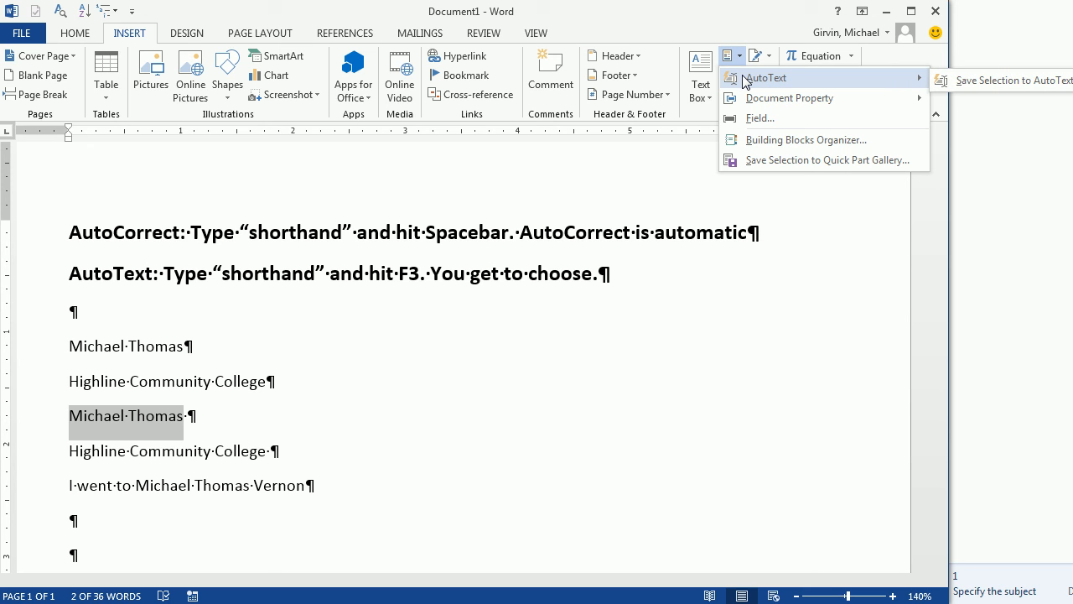
pyautogui.moveTo(1006, 80)
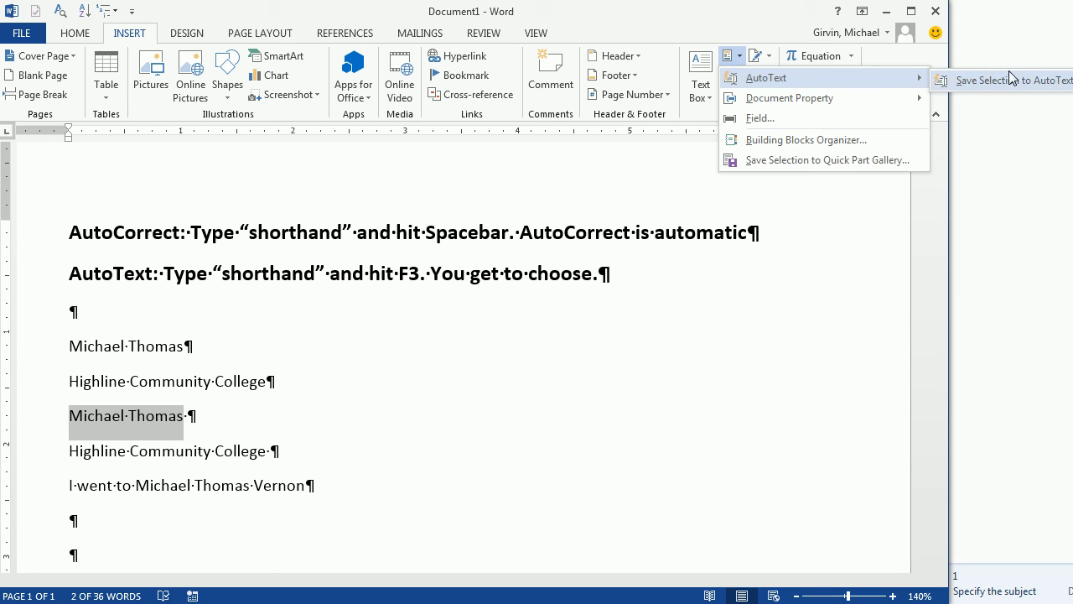
pyautogui.moveTo(1011, 81)
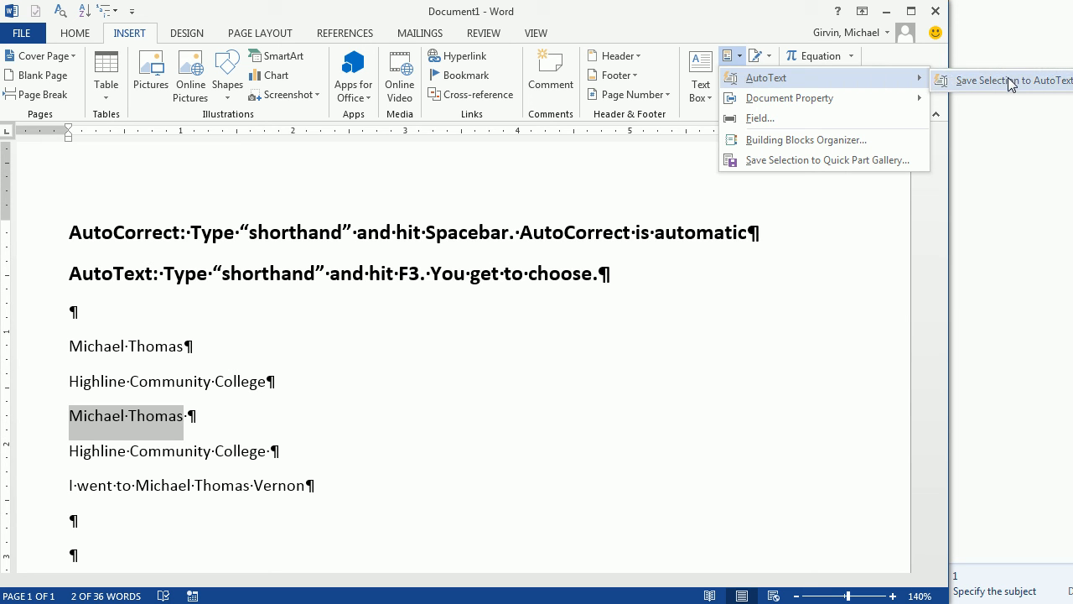
pyautogui.click(1012, 80)
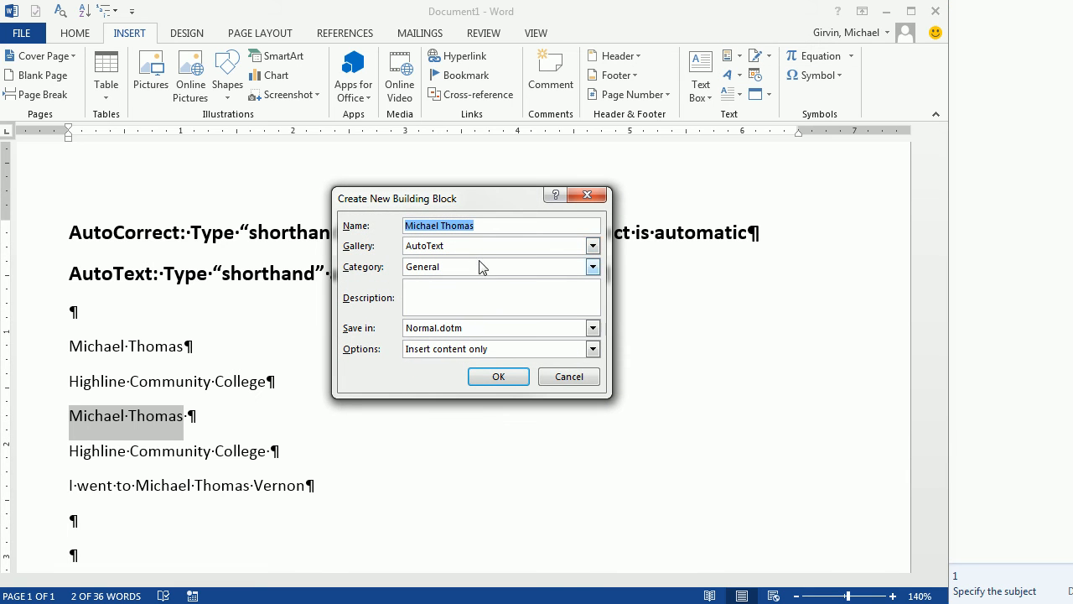
pyautogui.write('mt')
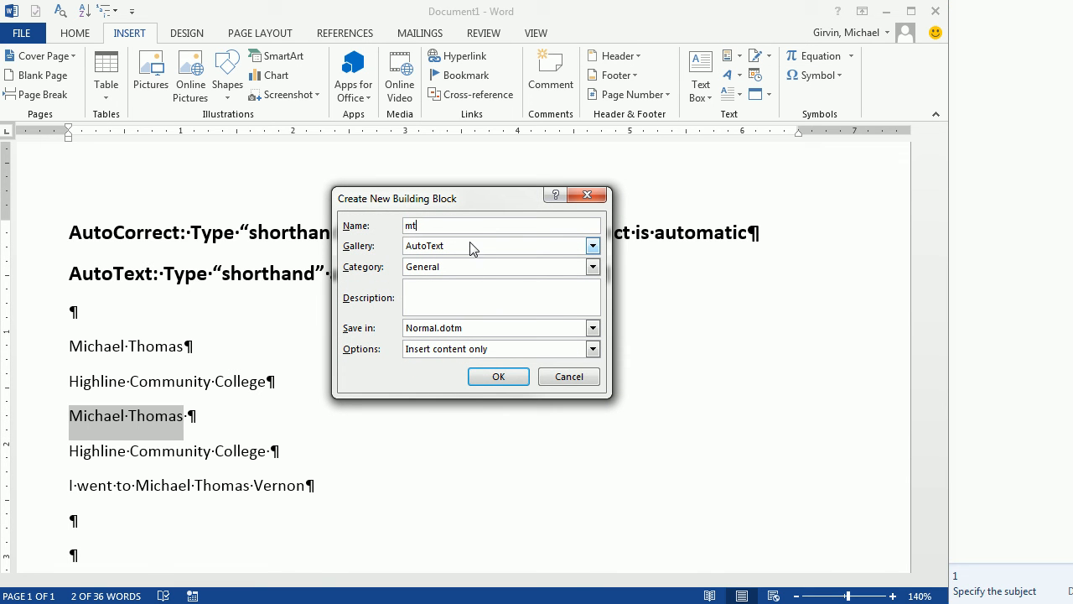
pyautogui.click(498, 376)
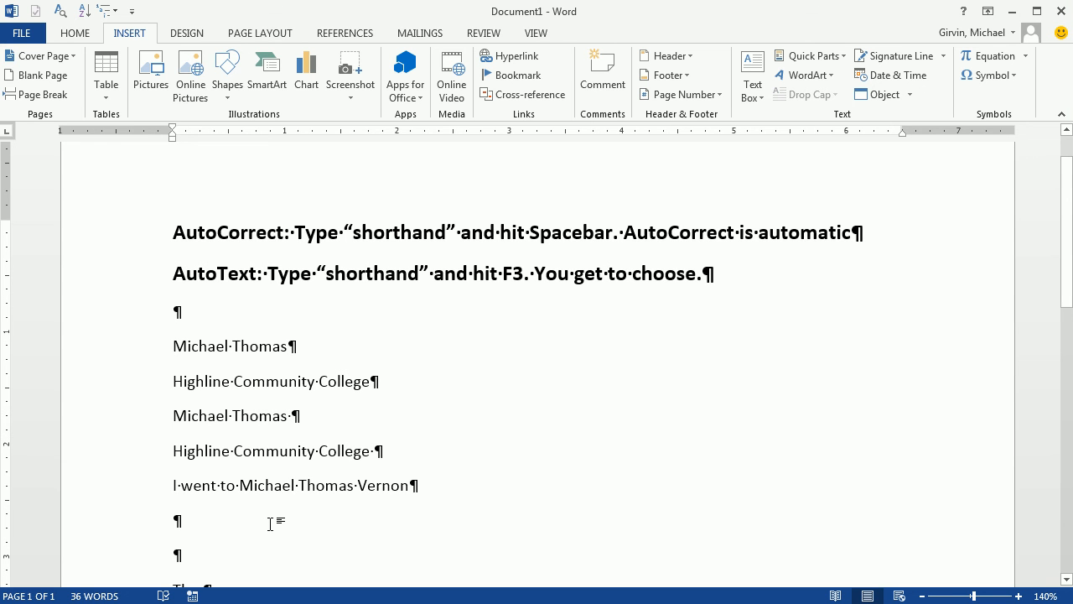
pyautogui.write('mt')
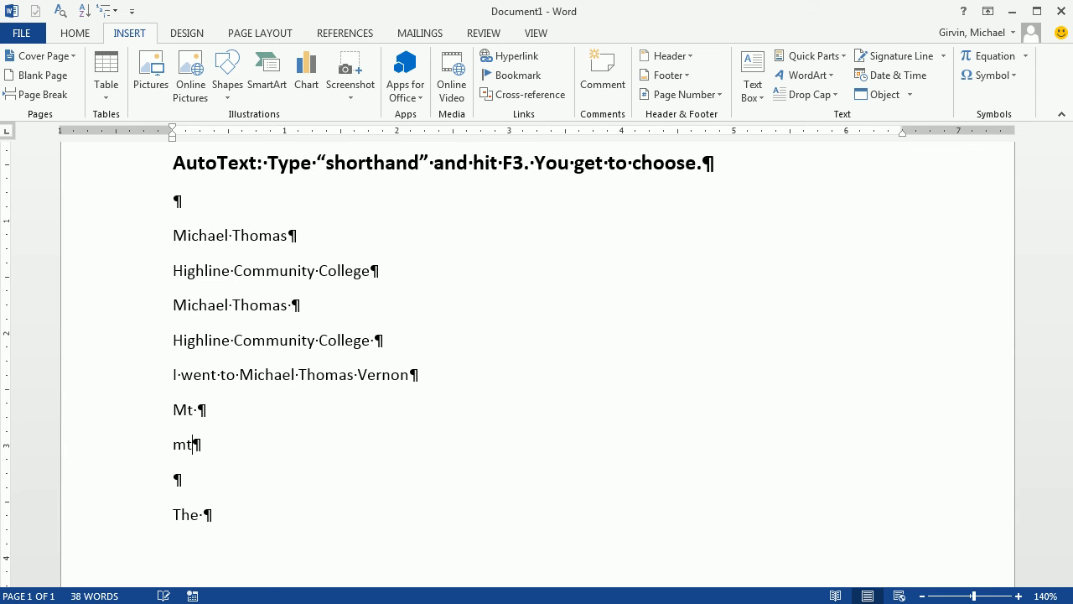
pyautogui.press('F3')
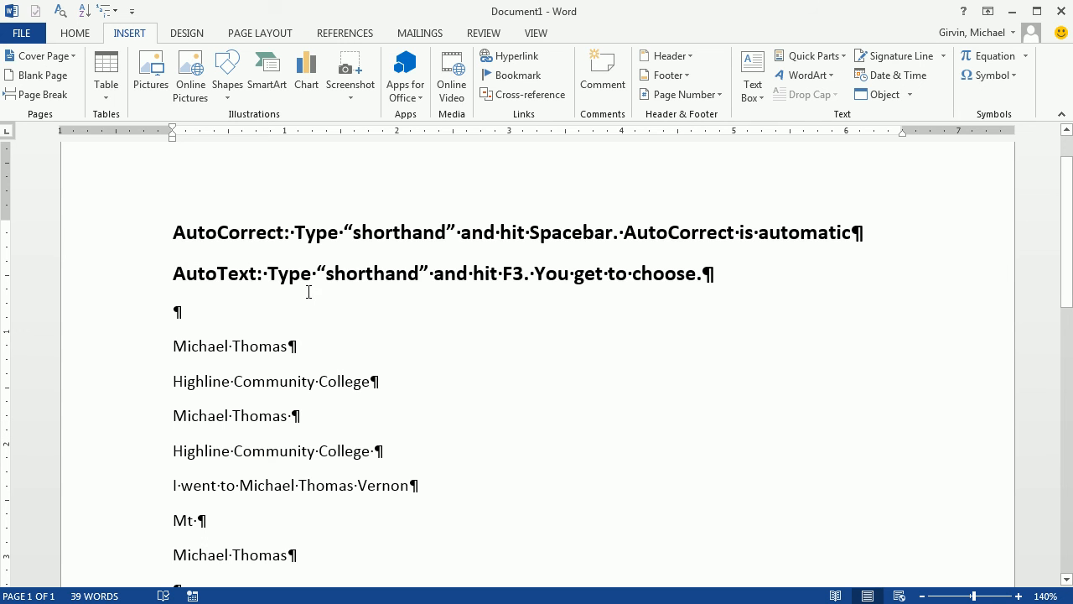
pyautogui.moveTo(419, 299)
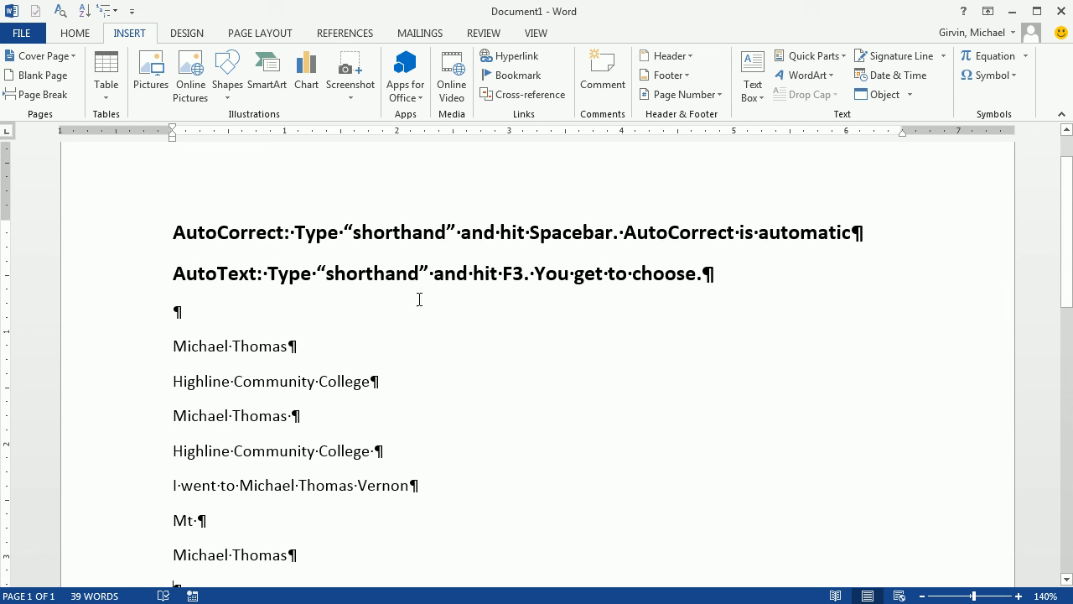
pyautogui.moveTo(248, 237)
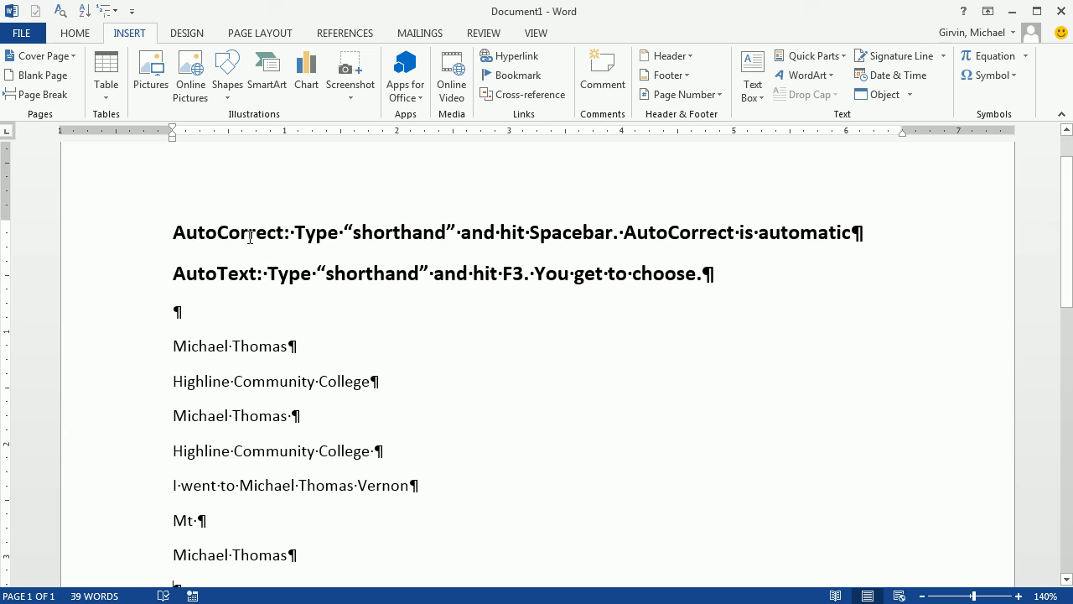
pyautogui.moveTo(574, 253)
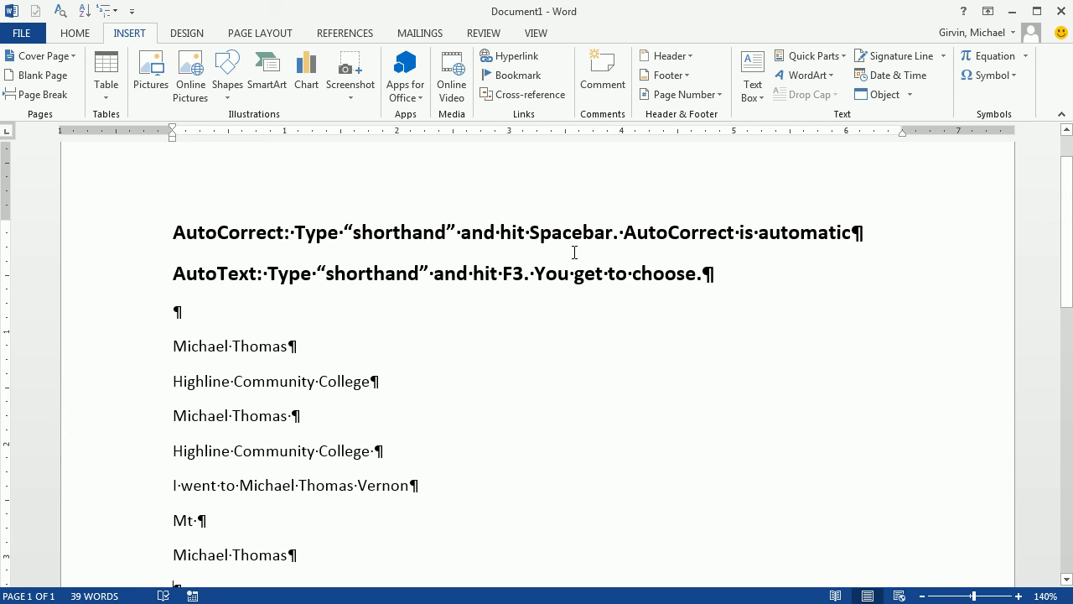